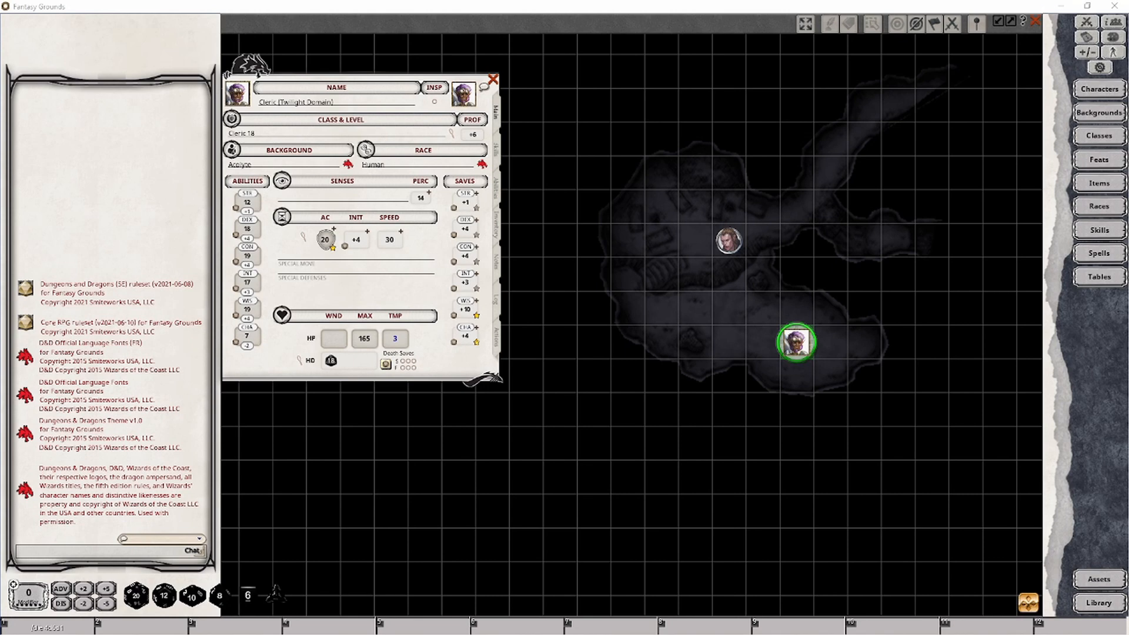
mouse_move(862, 358)
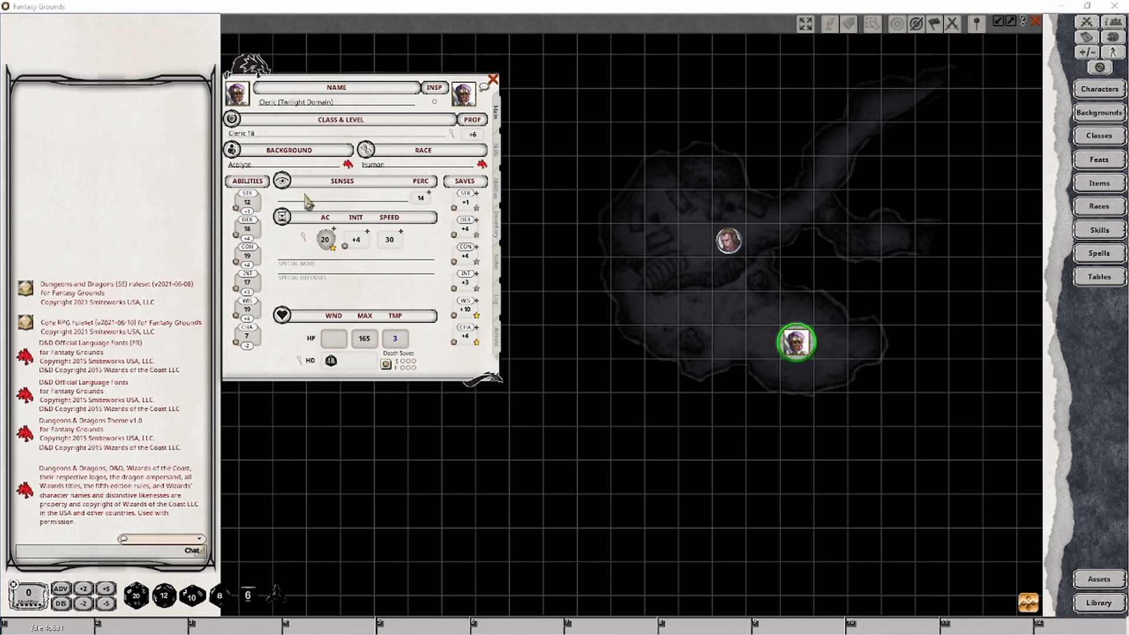
Enter Darkvision 300 in the cleric's Senses field, trying a blindsight entry along the way
text(Dark)
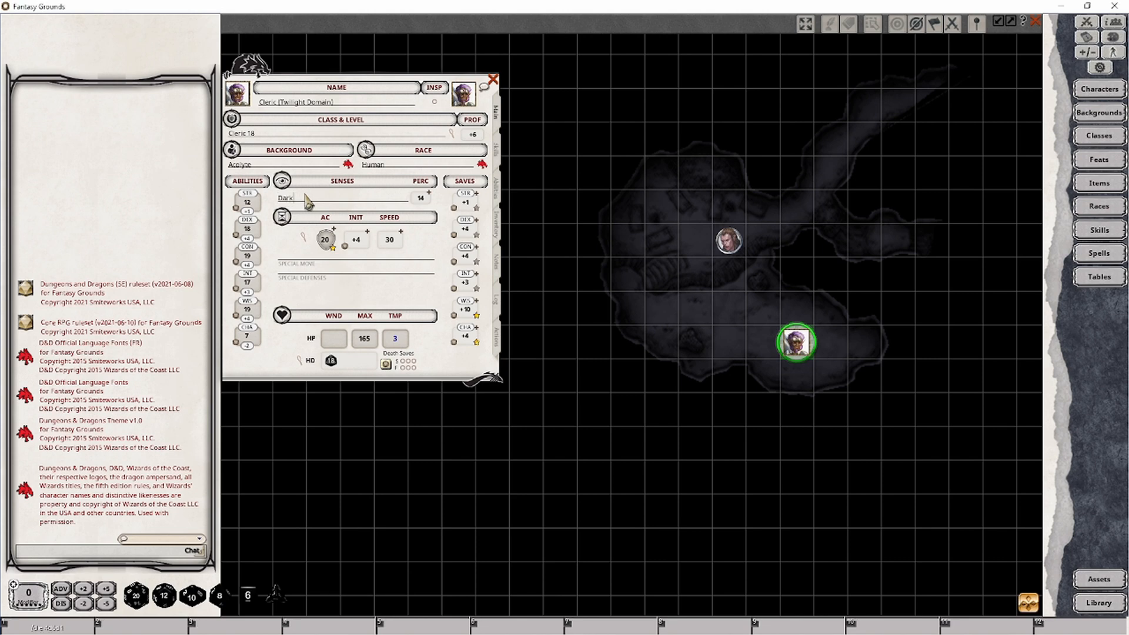
text(Darkvision 300)
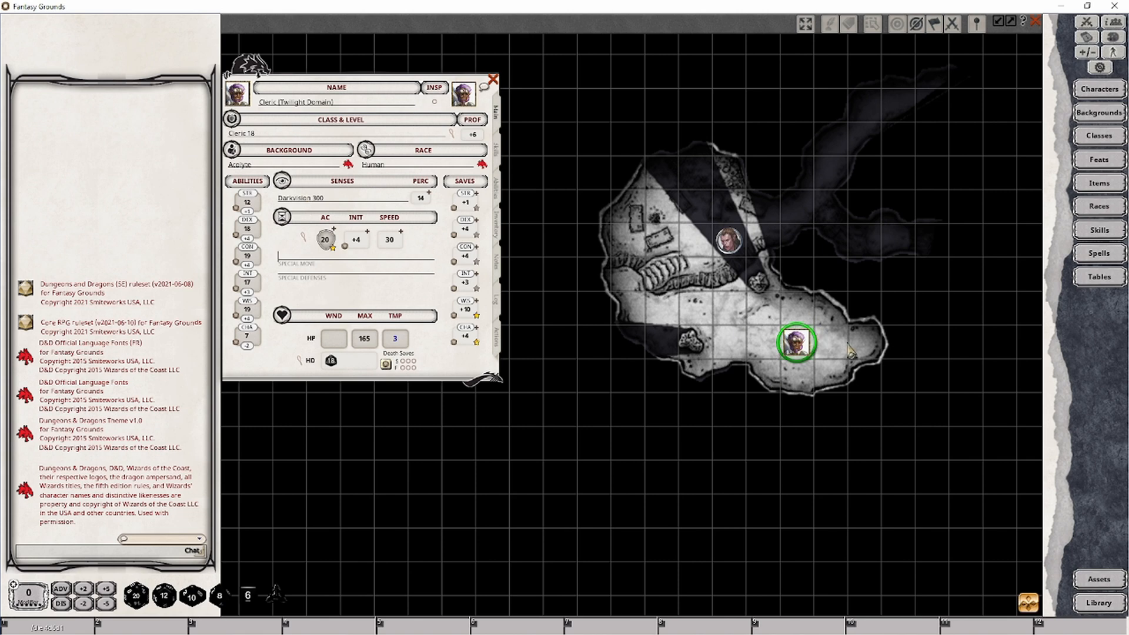
mouse_move(720, 131)
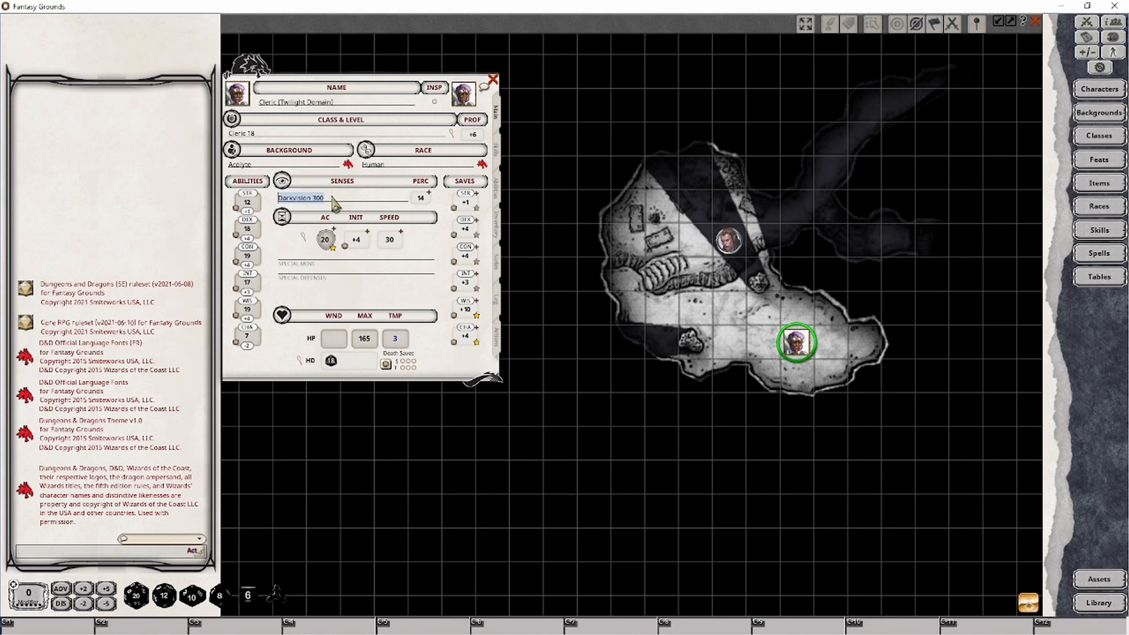
text(blind)
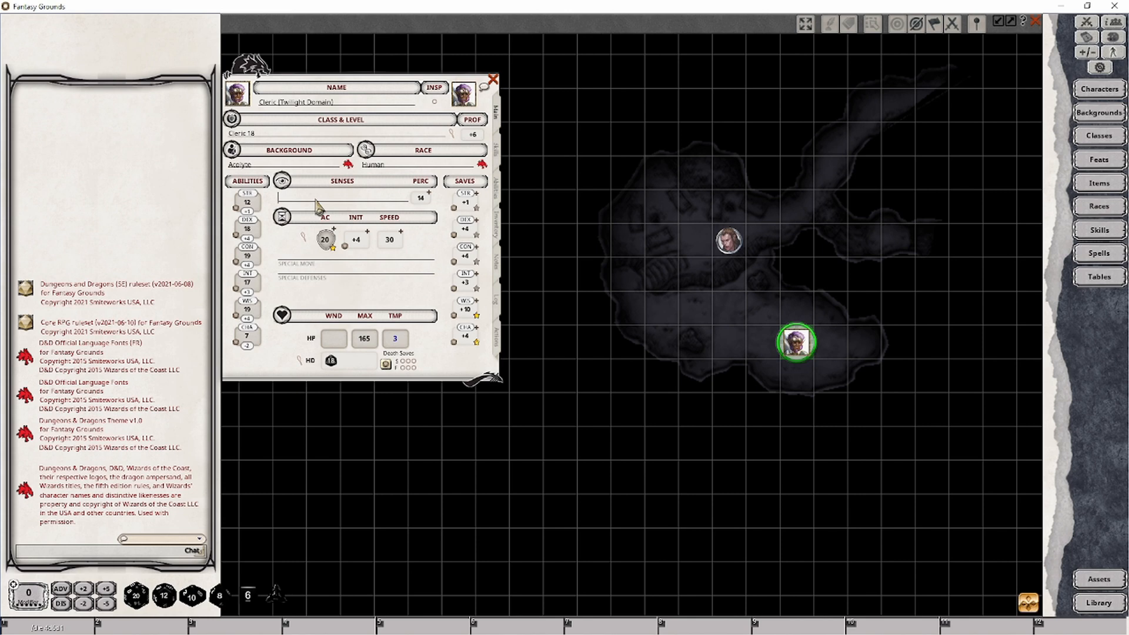
text(Darkvision 300)
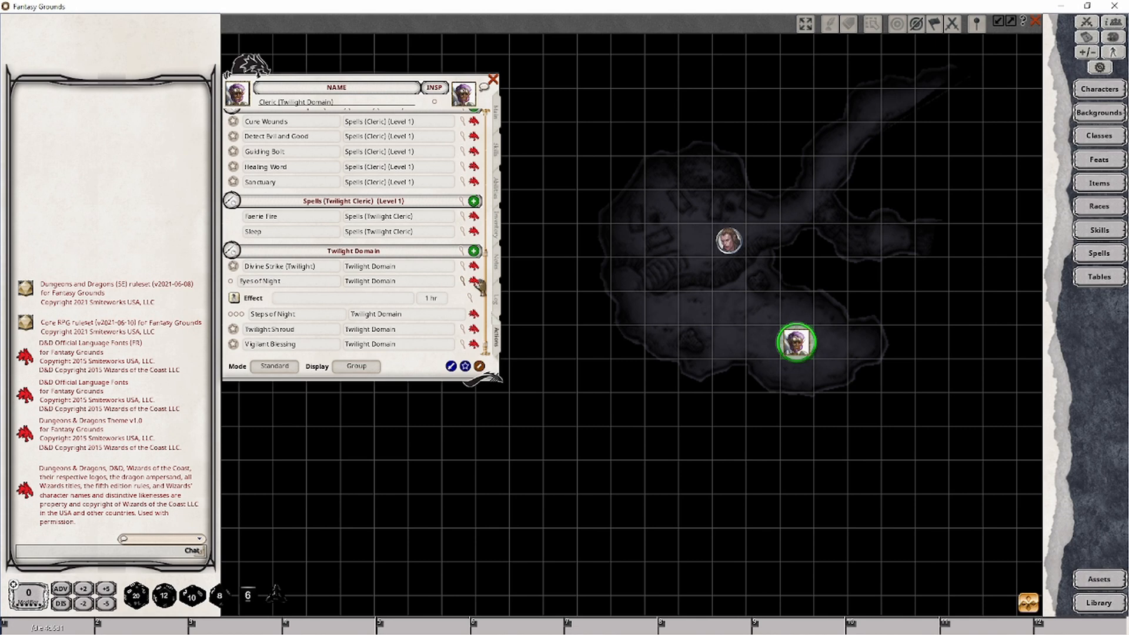
Show the Eyes of Night feature description and move it aside
click(260, 281)
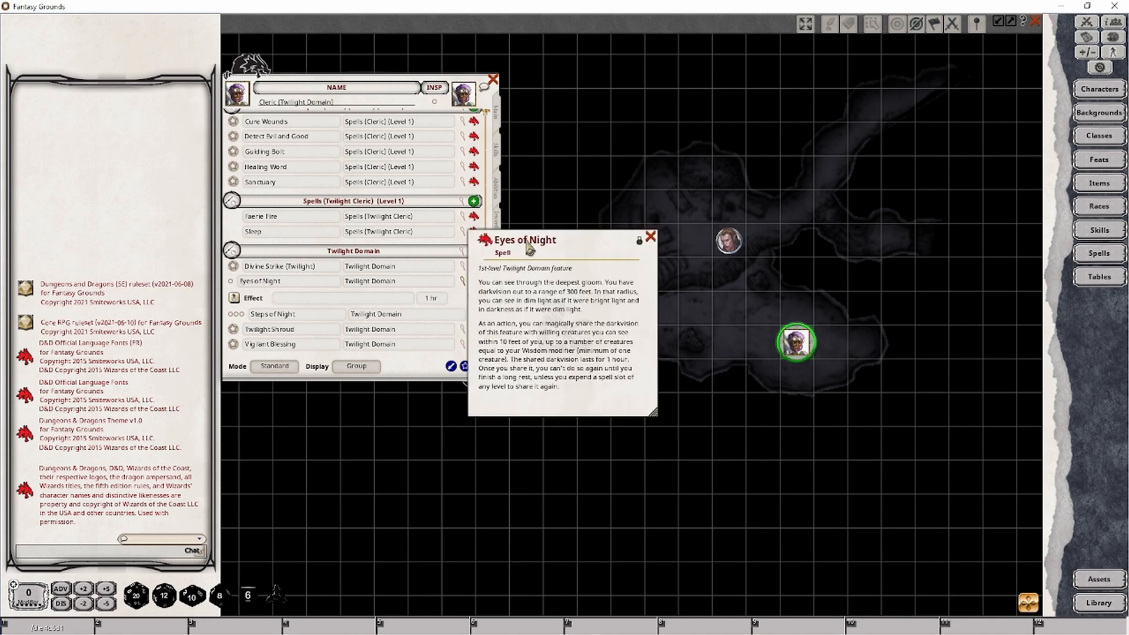
drag(526, 240, 627, 196)
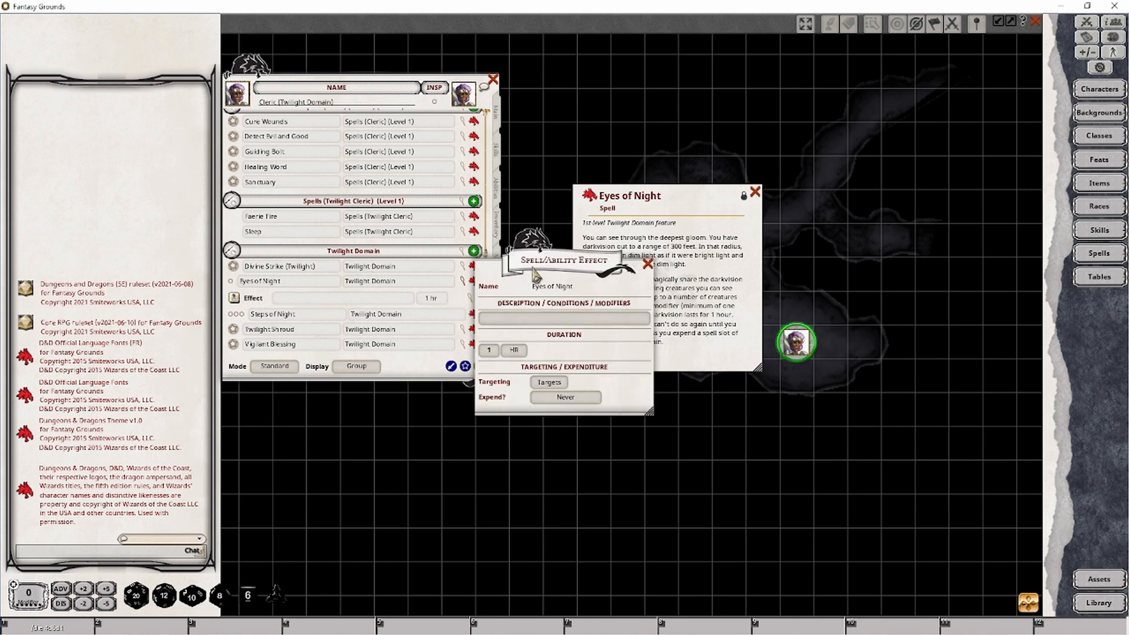
Define the effect 'Eyes of the Night; VISION: 300 darkvision' and apply it to the cleric in the Combat Tracker
drag(565, 259, 438, 342)
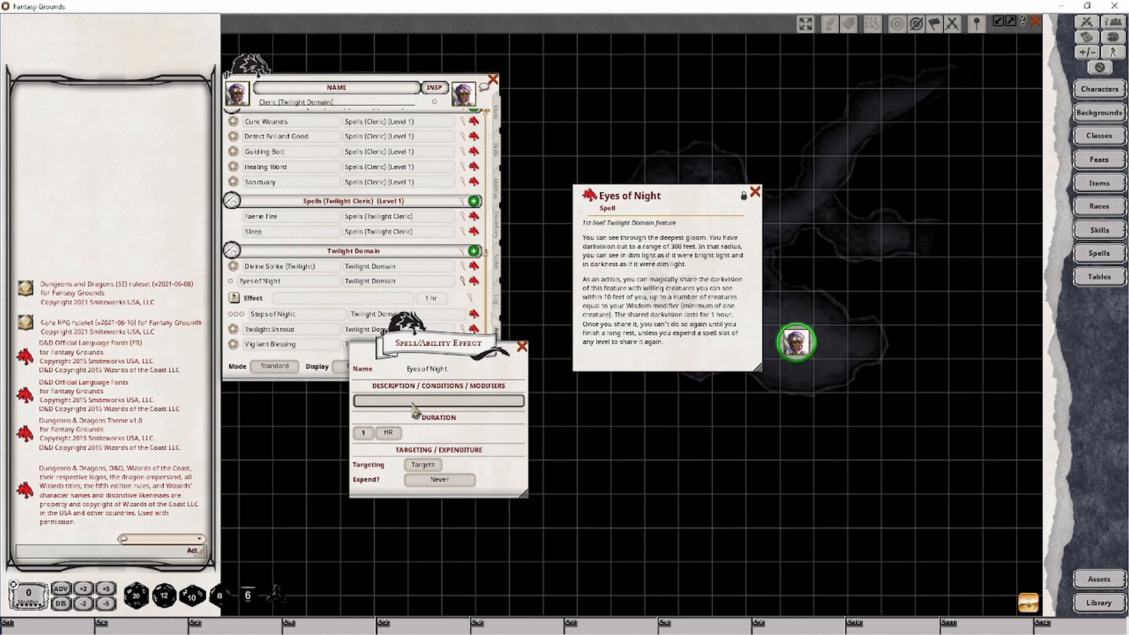
text(Eyes of the Night; VISION: 300 darkvision)
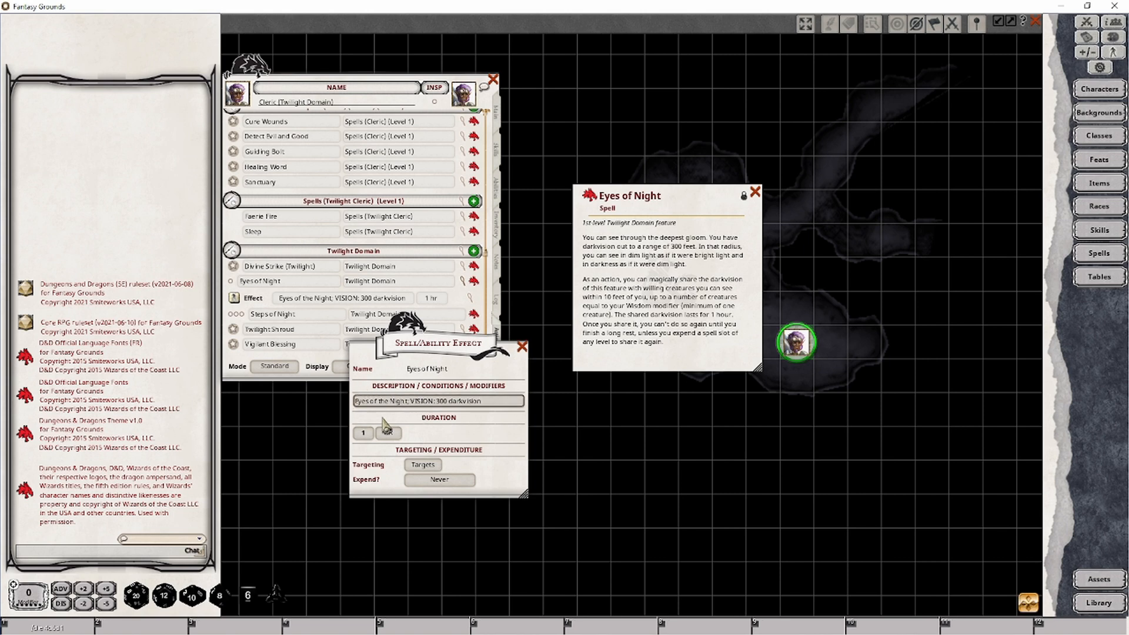
click(389, 433)
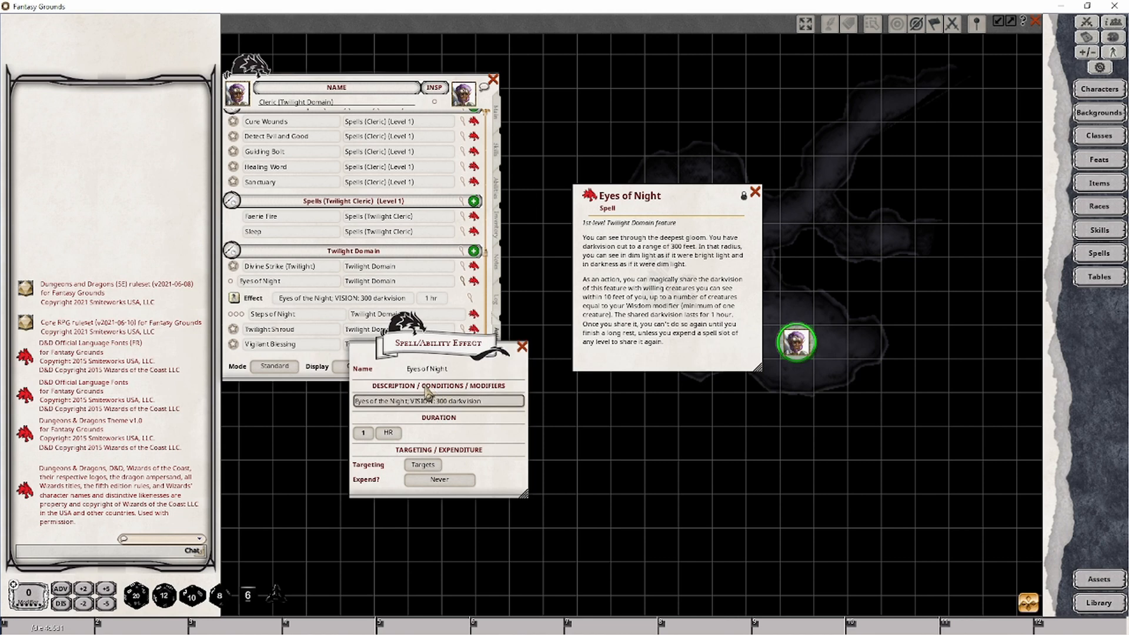
click(438, 400)
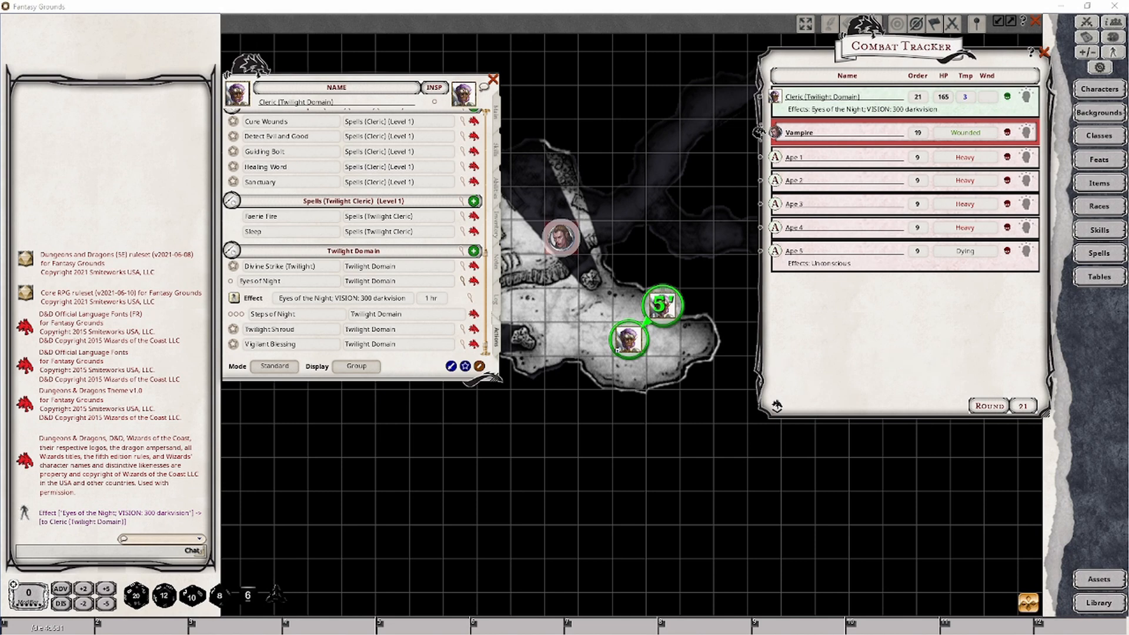
drag(669, 304, 627, 339)
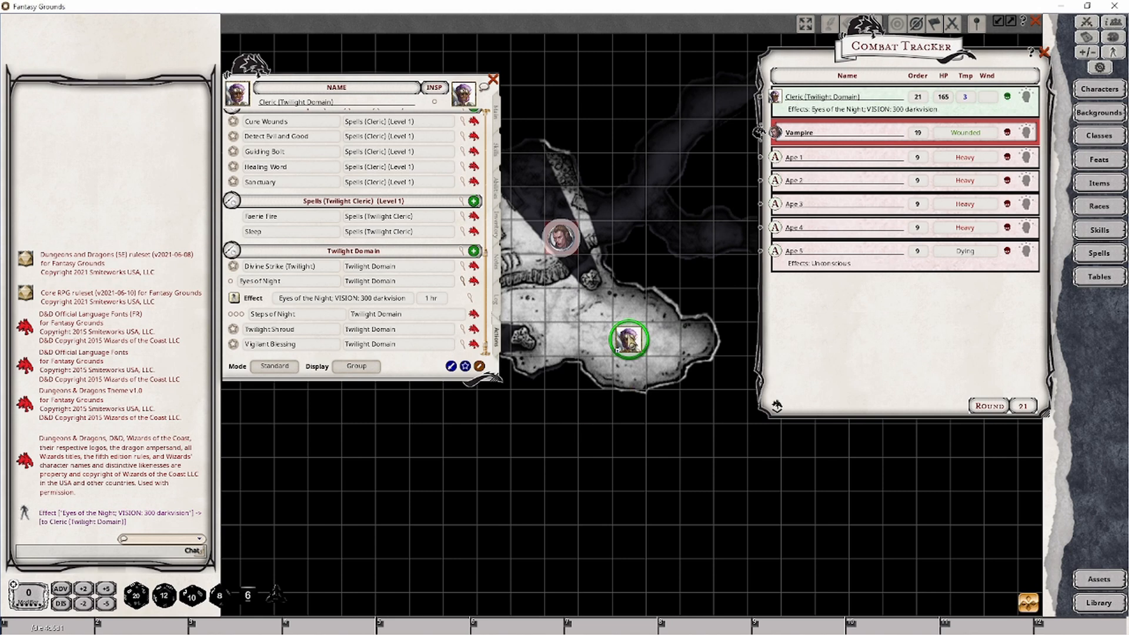
drag(626, 340, 544, 271)
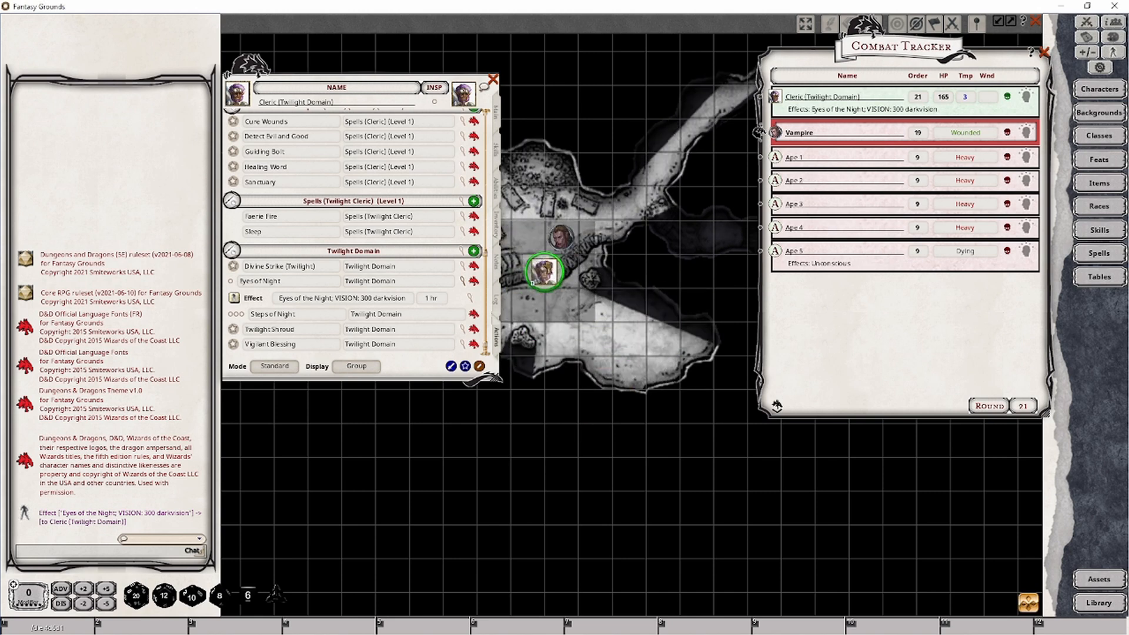
drag(543, 270, 645, 219)
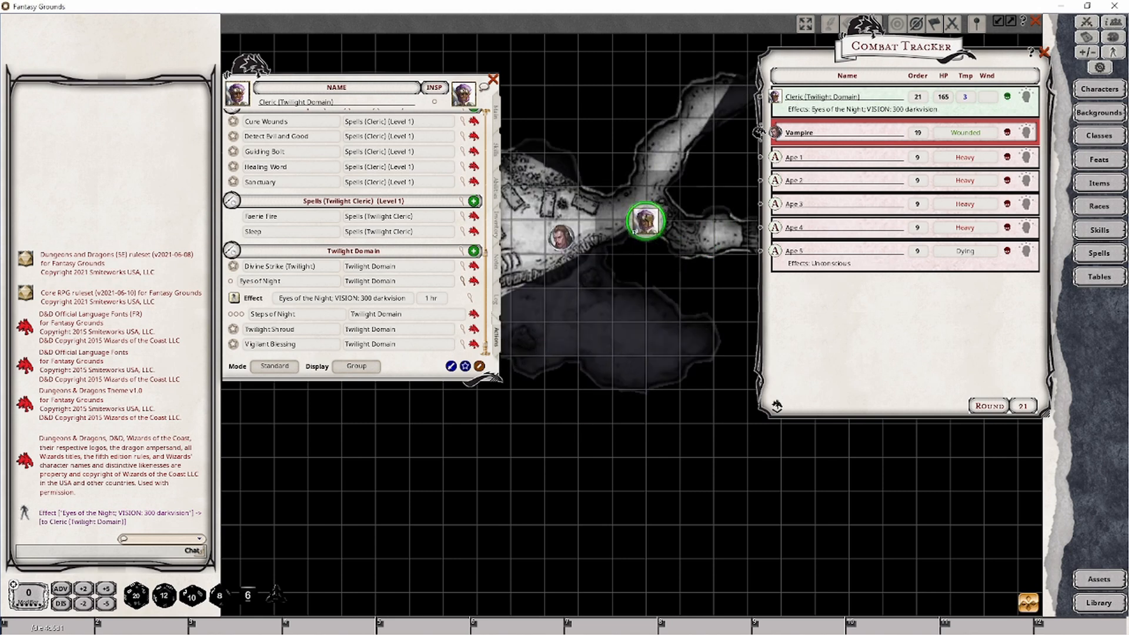
drag(646, 220, 544, 205)
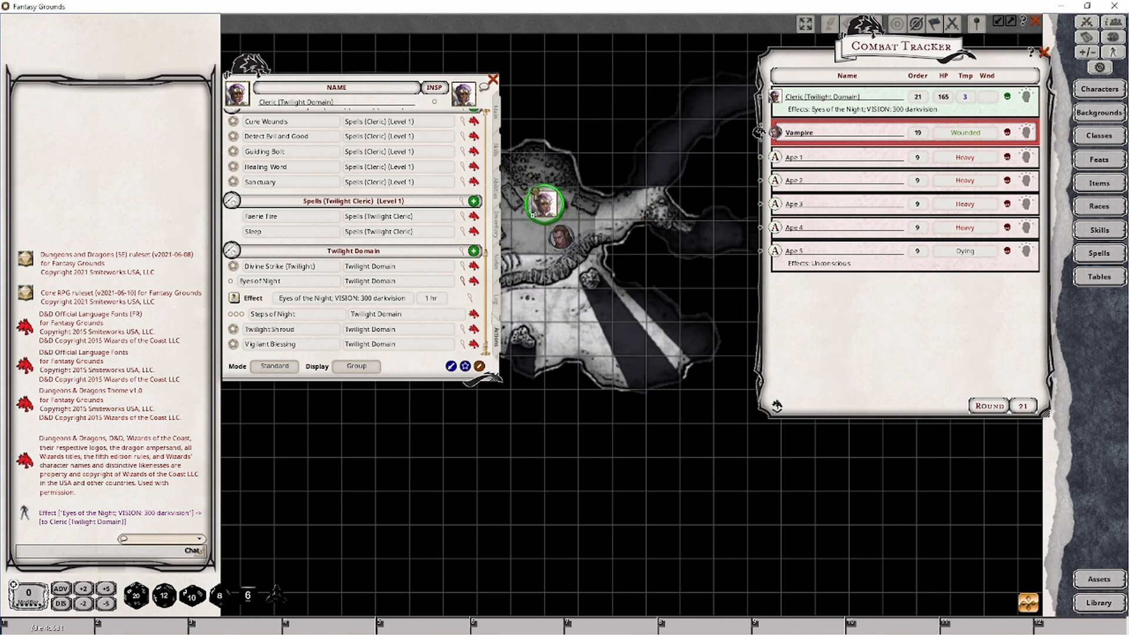
drag(546, 204, 645, 338)
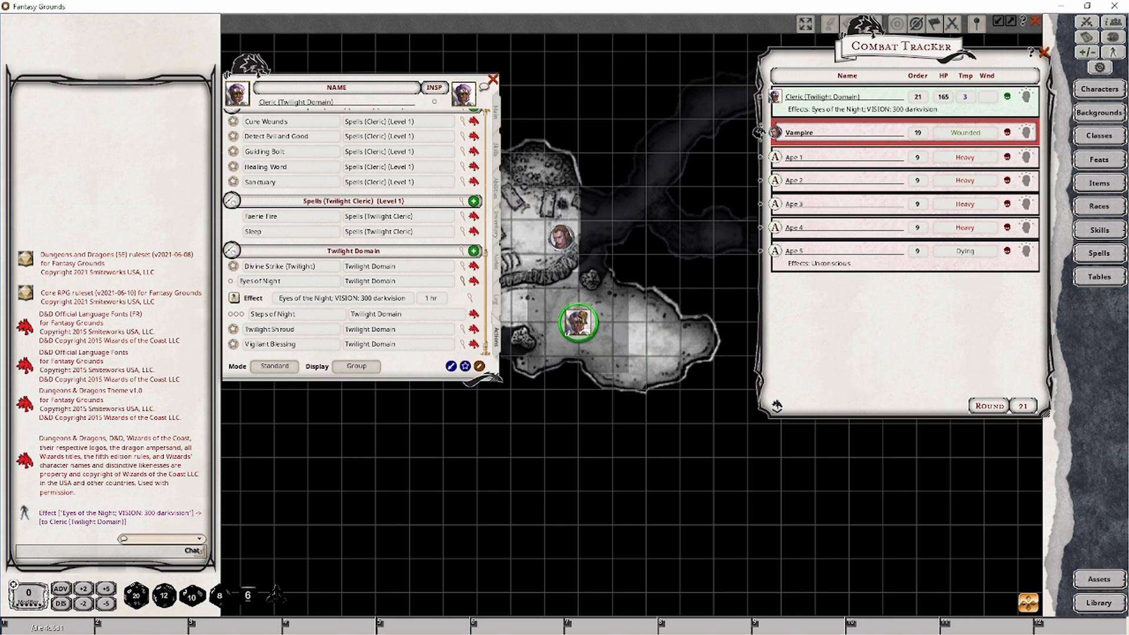
drag(576, 324, 626, 339)
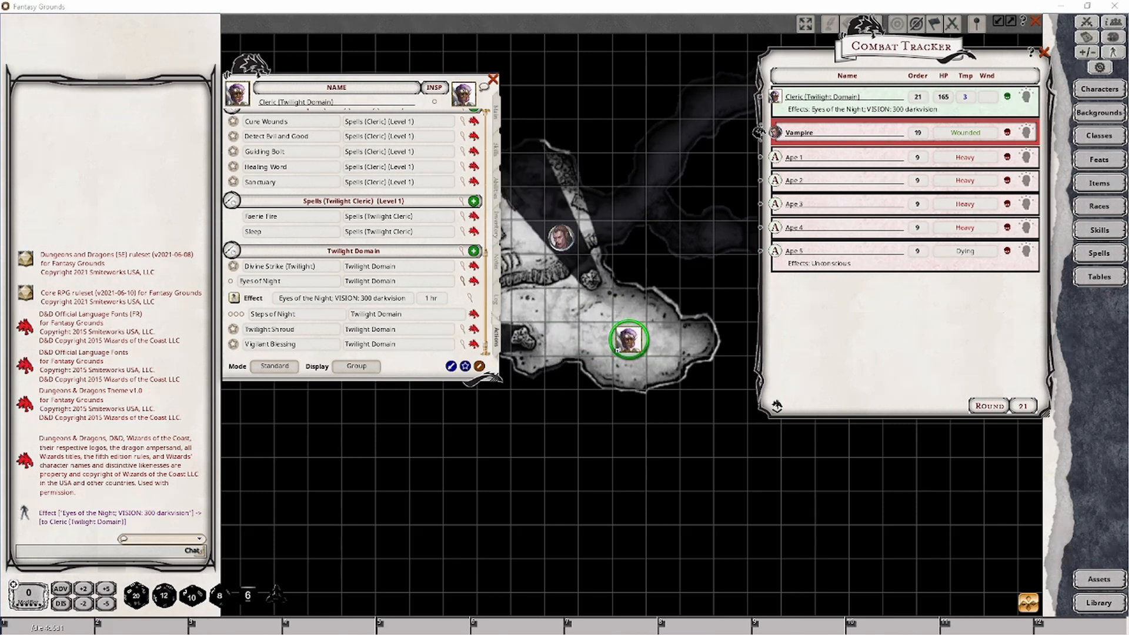
mouse_move(424, 307)
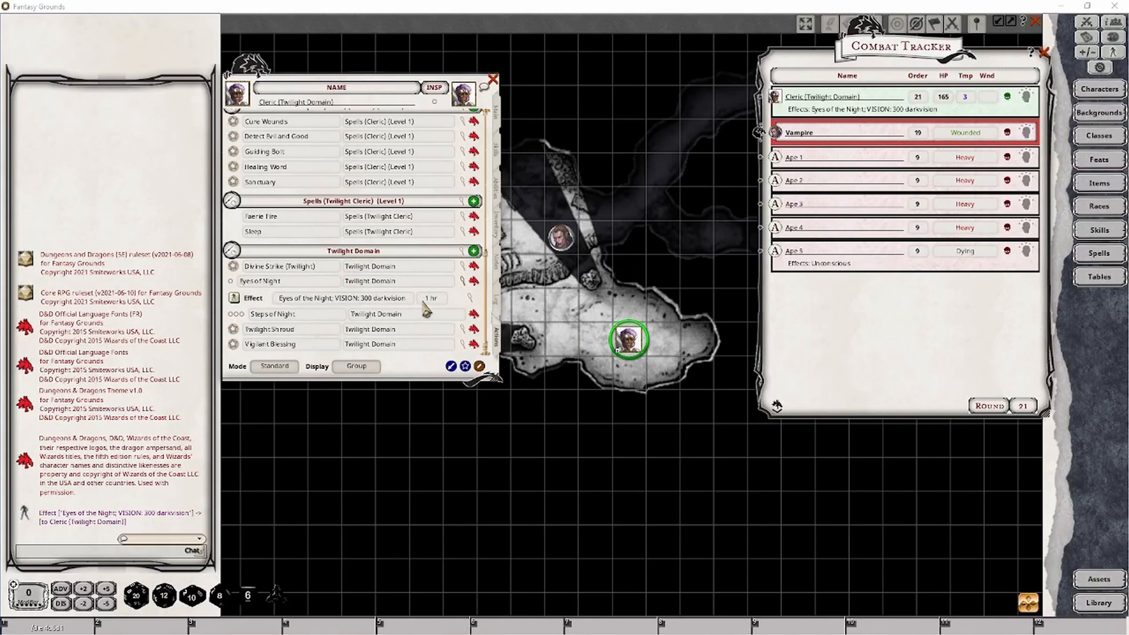
mouse_move(381, 308)
text(Eyes of the Night; VISION: 10 blindsight)
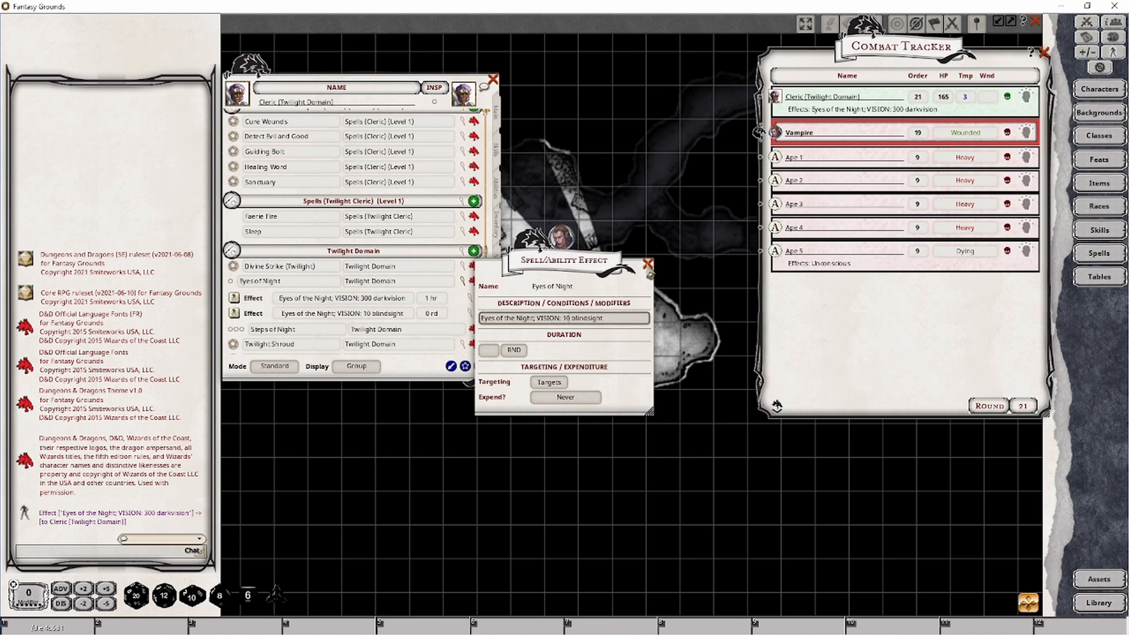
Finish the 'Eyes of the Night; VISION: 10 blindsight' effect and close its editor
click(645, 264)
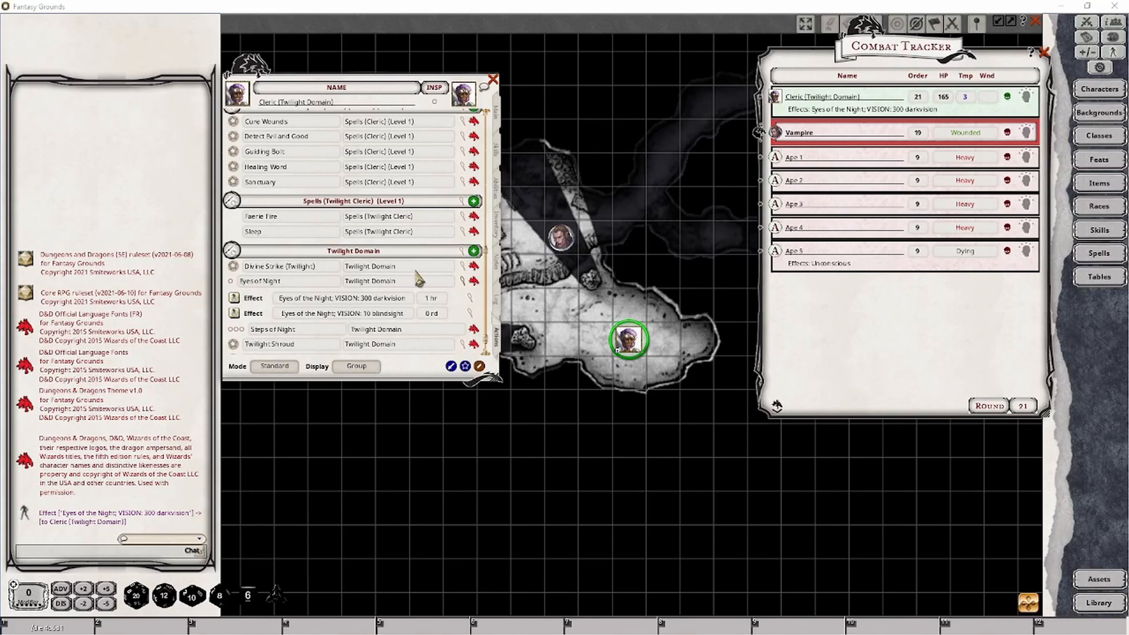
mouse_move(394, 316)
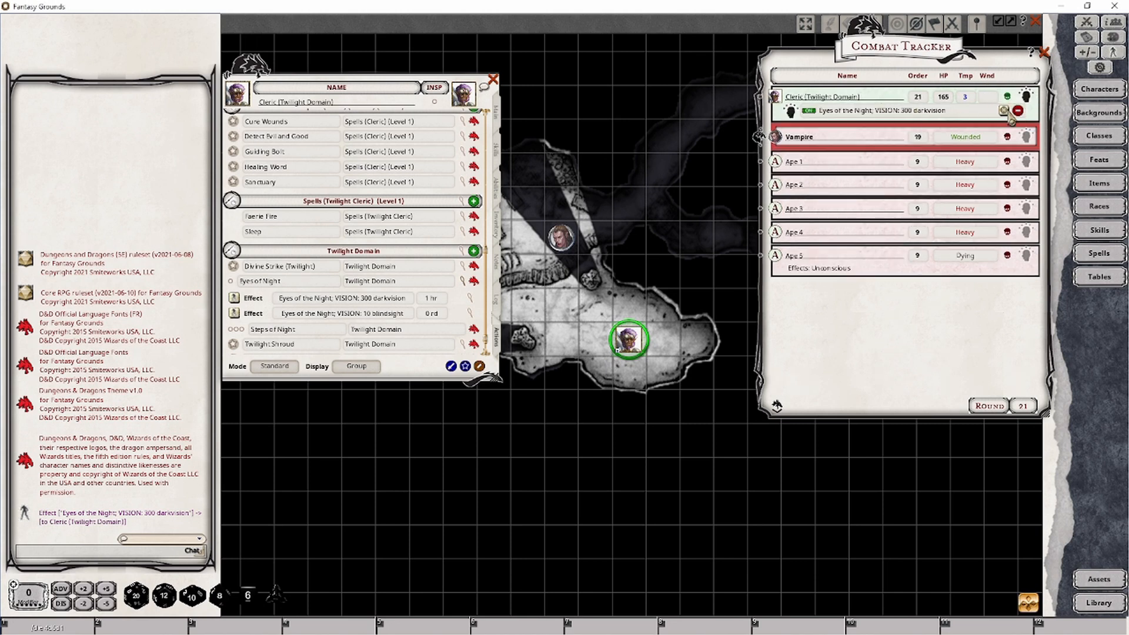
Apply the Eyes of the Night 10 blindsight effect to the cleric in the Combat Tracker
click(1025, 110)
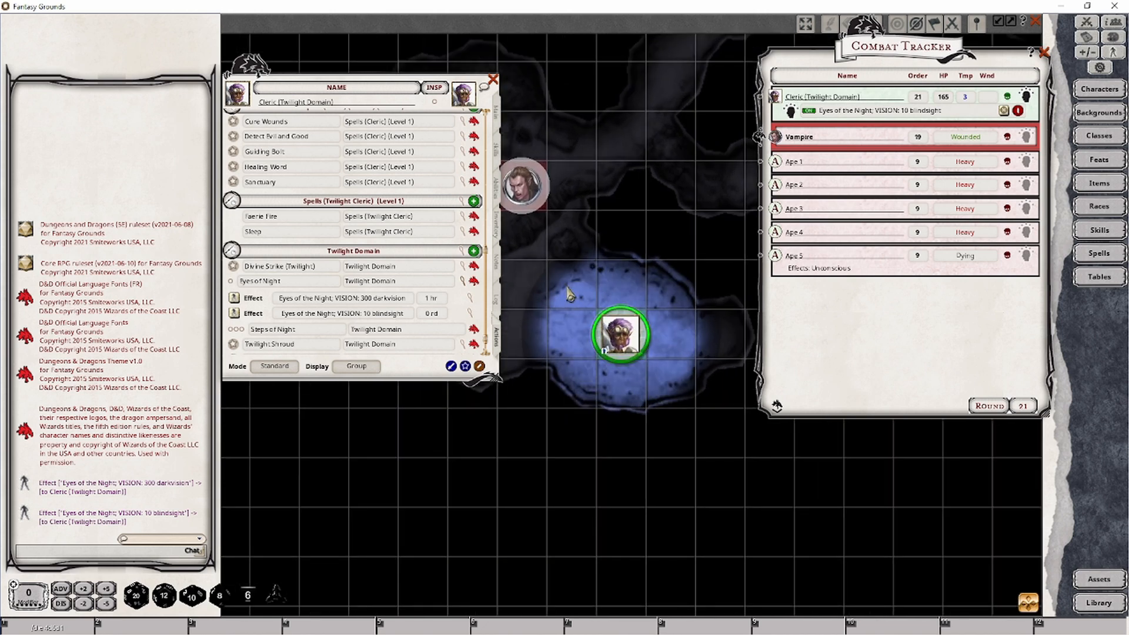
Move the cleric token into the upper cave and back along the cave edge to check blindsight range
drag(620, 335, 693, 335)
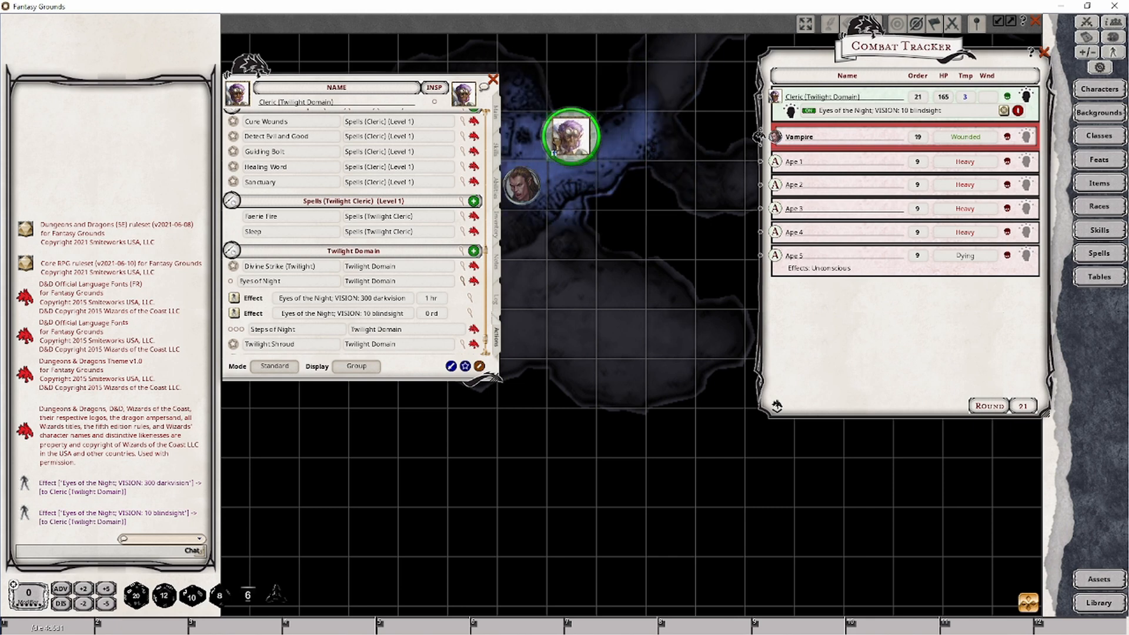
drag(572, 137, 669, 383)
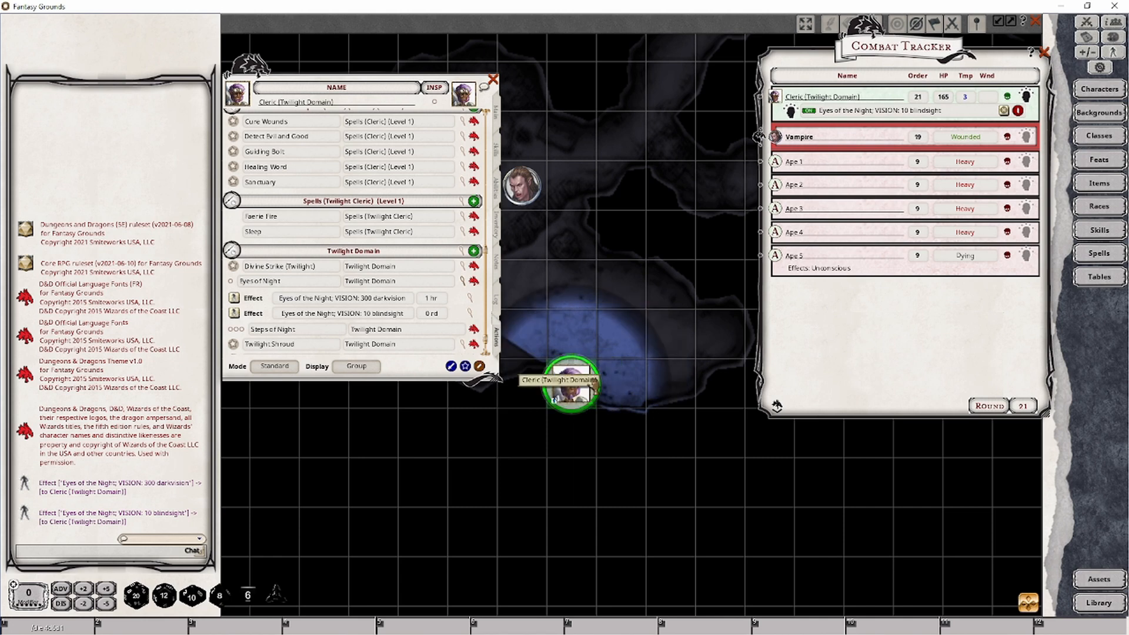
drag(569, 389, 648, 353)
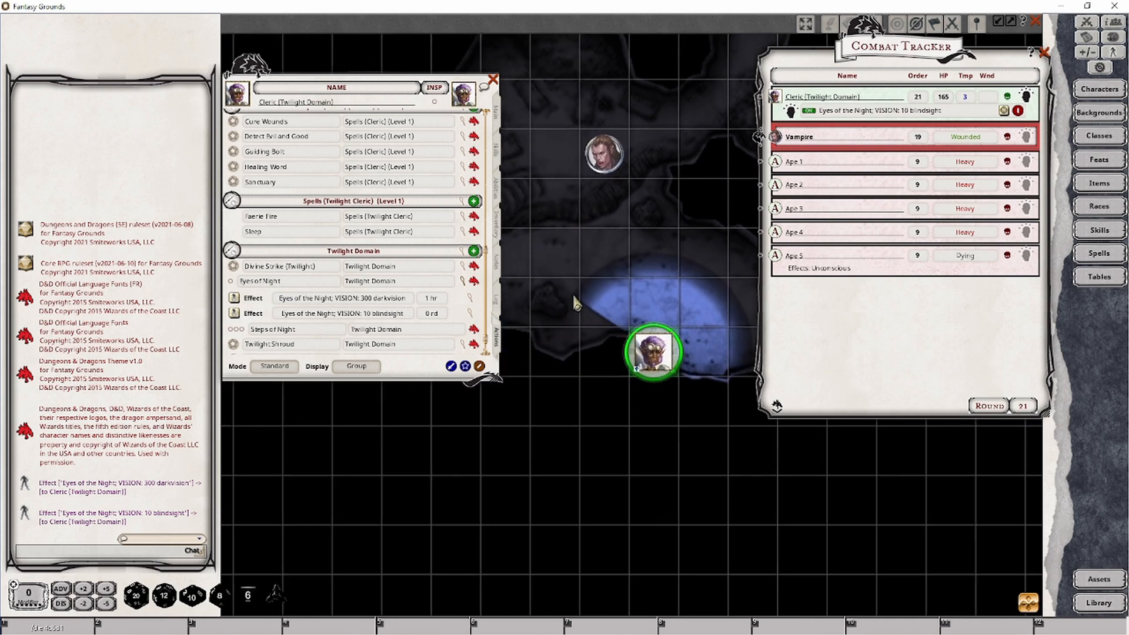
mouse_move(634, 342)
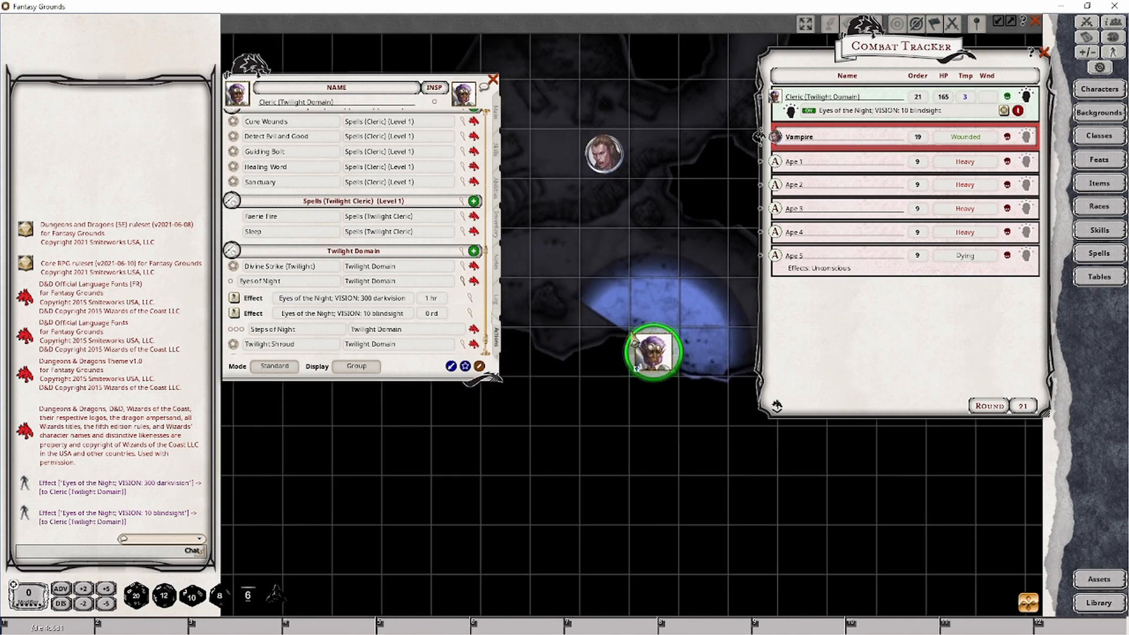
drag(652, 353, 698, 301)
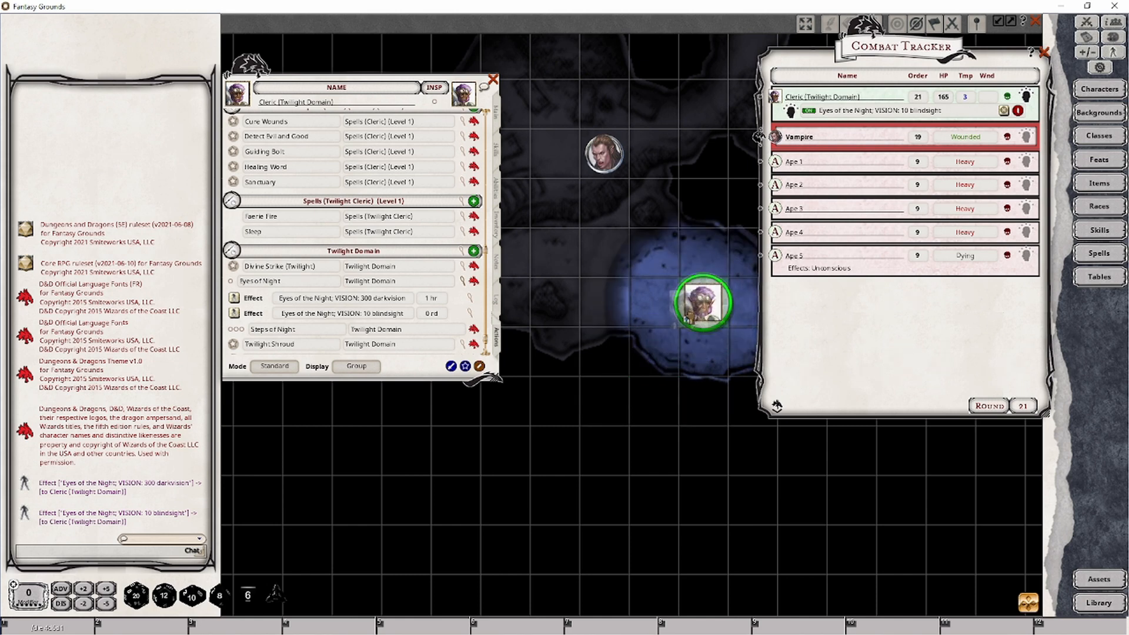
drag(705, 302, 652, 353)
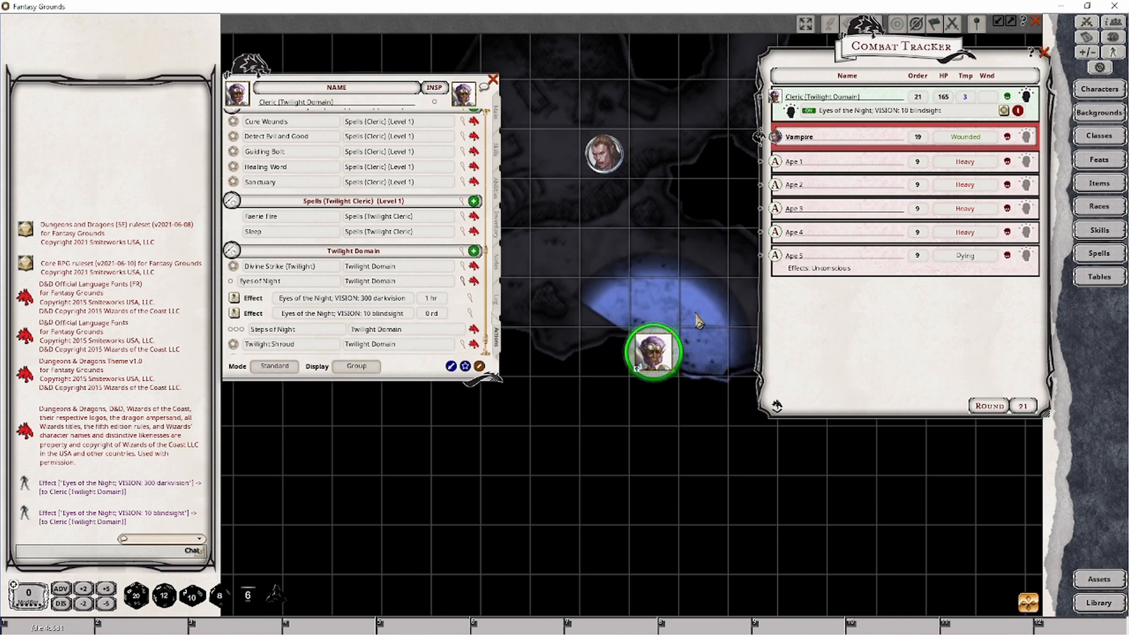
drag(651, 352, 702, 328)
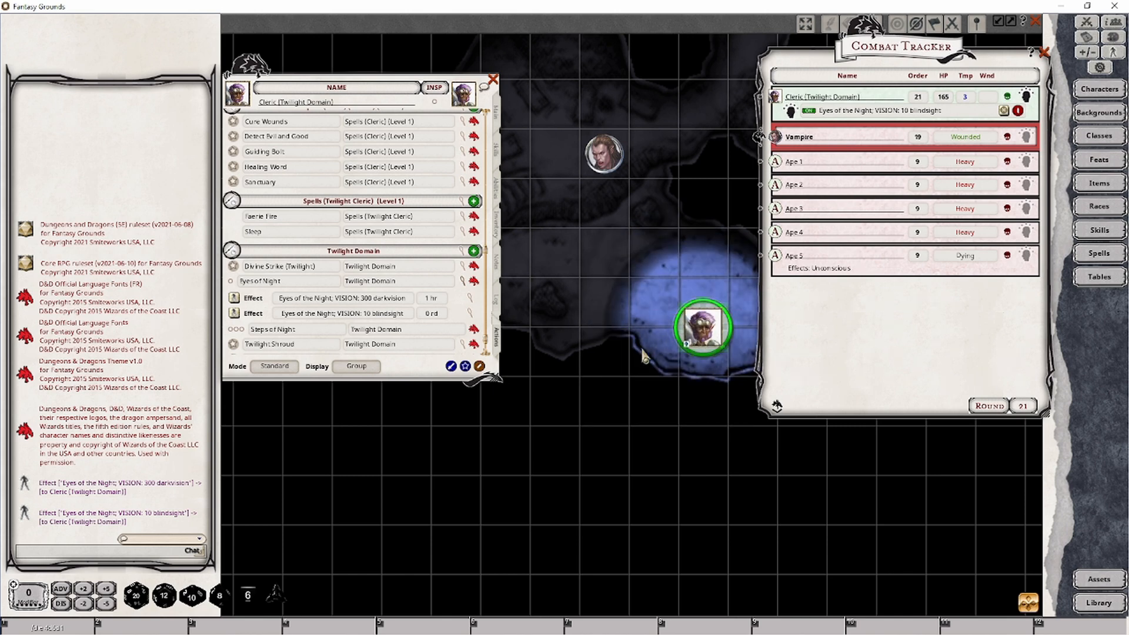
drag(702, 328, 652, 352)
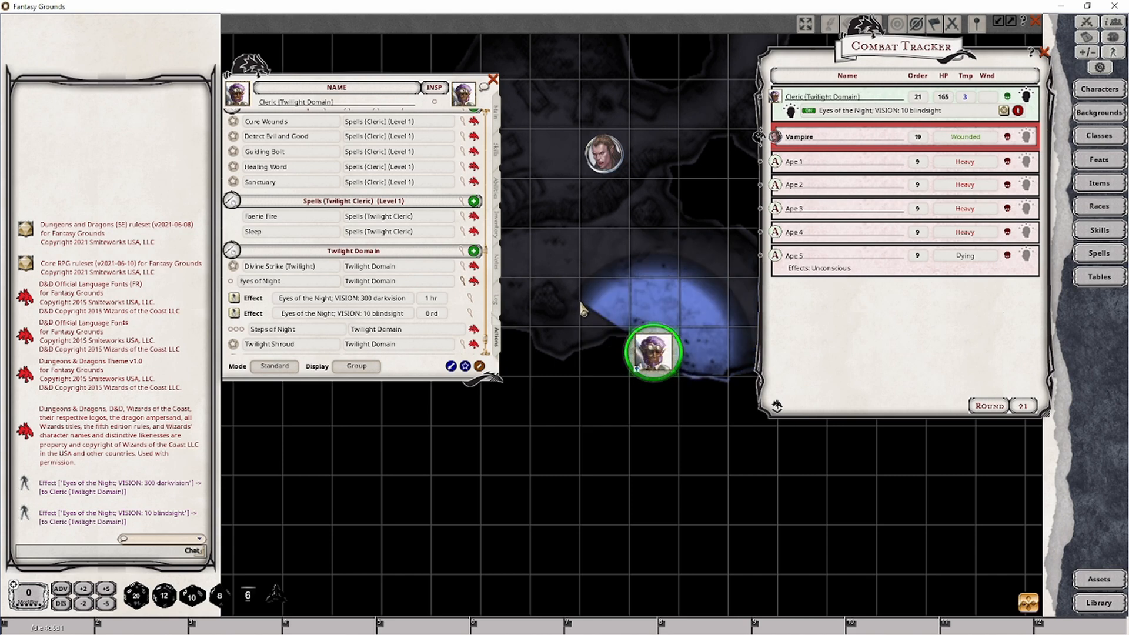
mouse_move(640, 400)
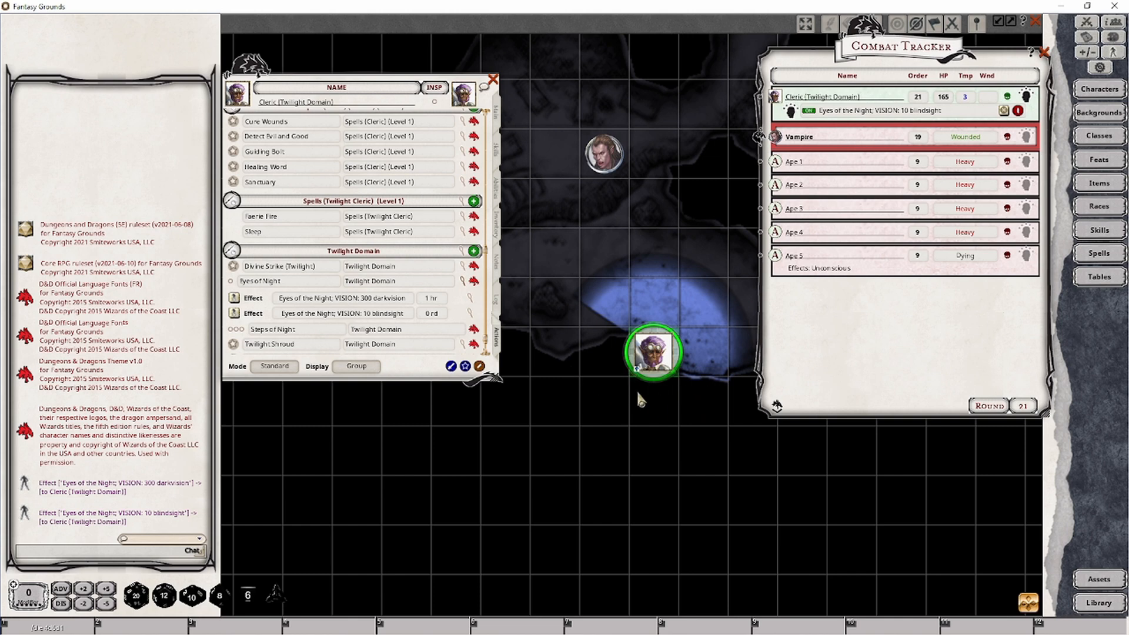
Walk the cleric token around the other character token and back to the middle area
drag(652, 353, 652, 252)
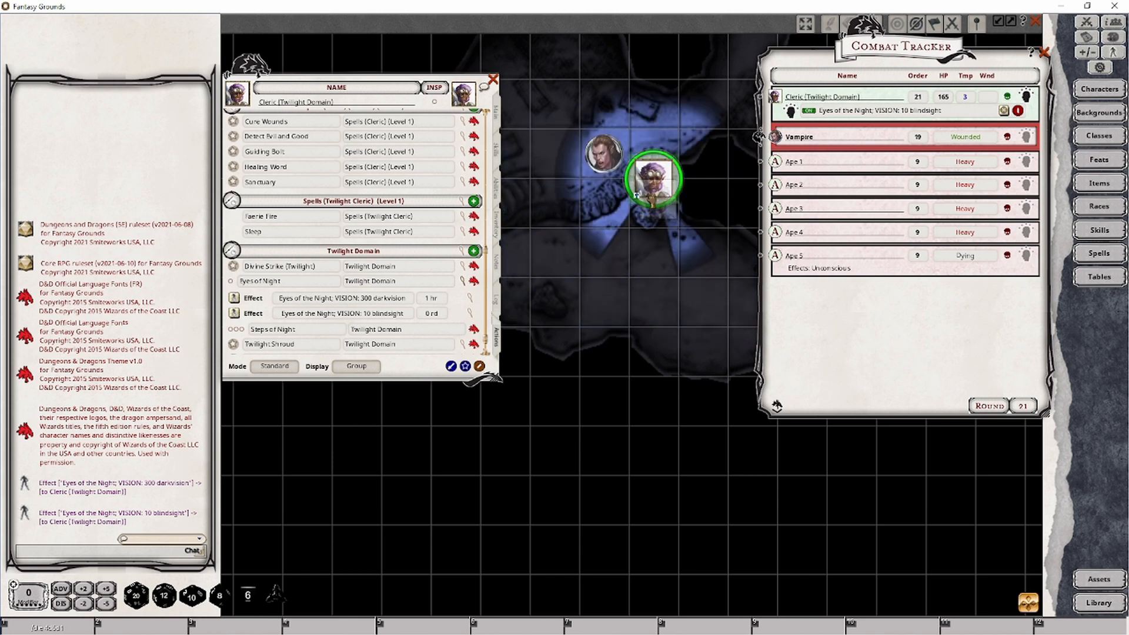
drag(655, 175, 605, 179)
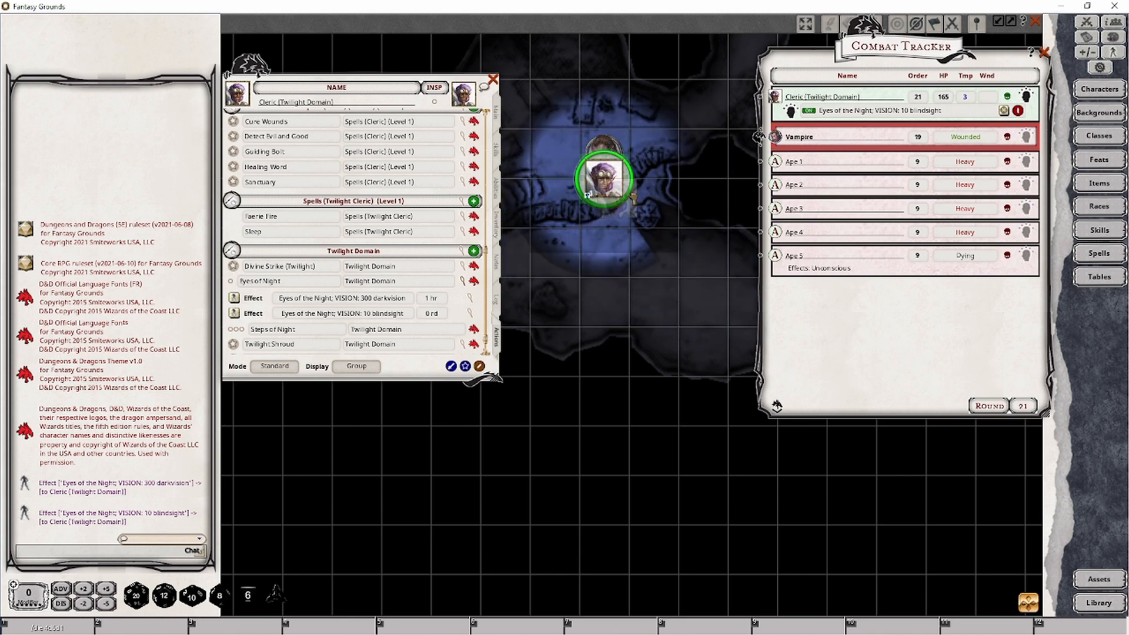
drag(604, 176, 579, 227)
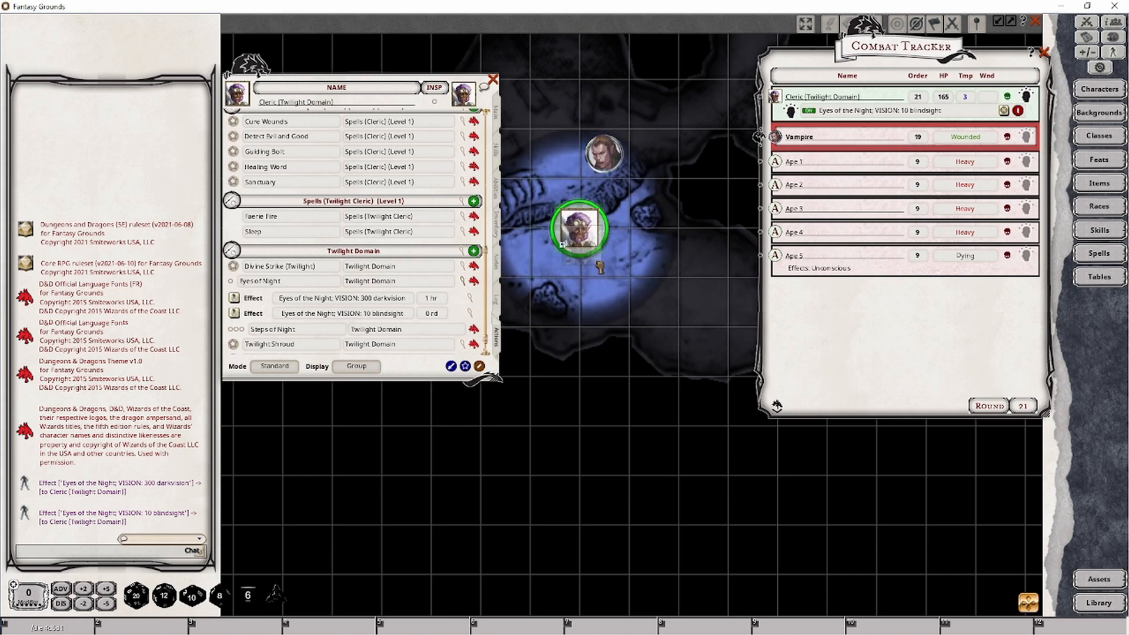
drag(580, 229, 652, 303)
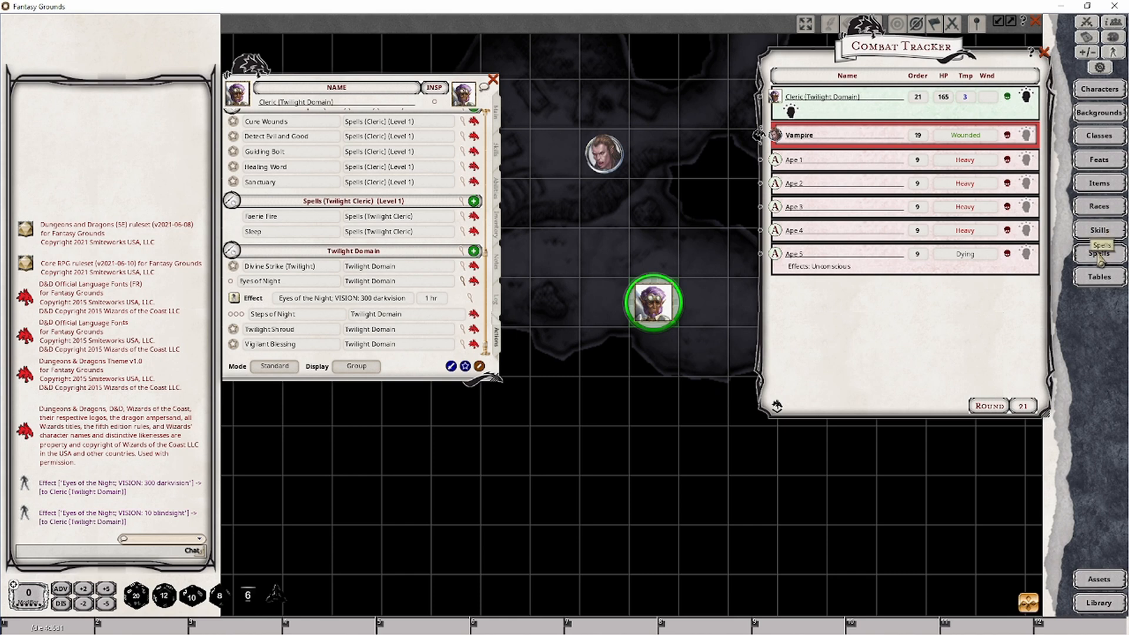
Search the Spells library for 'true' to find True Seeing
click(1097, 245)
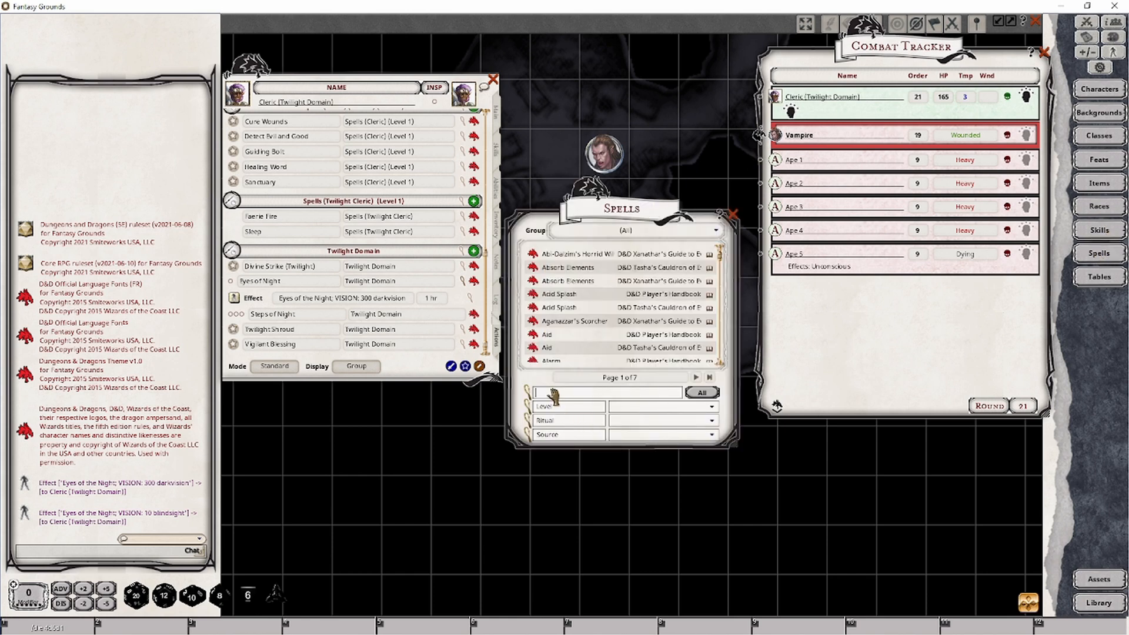
text(true)
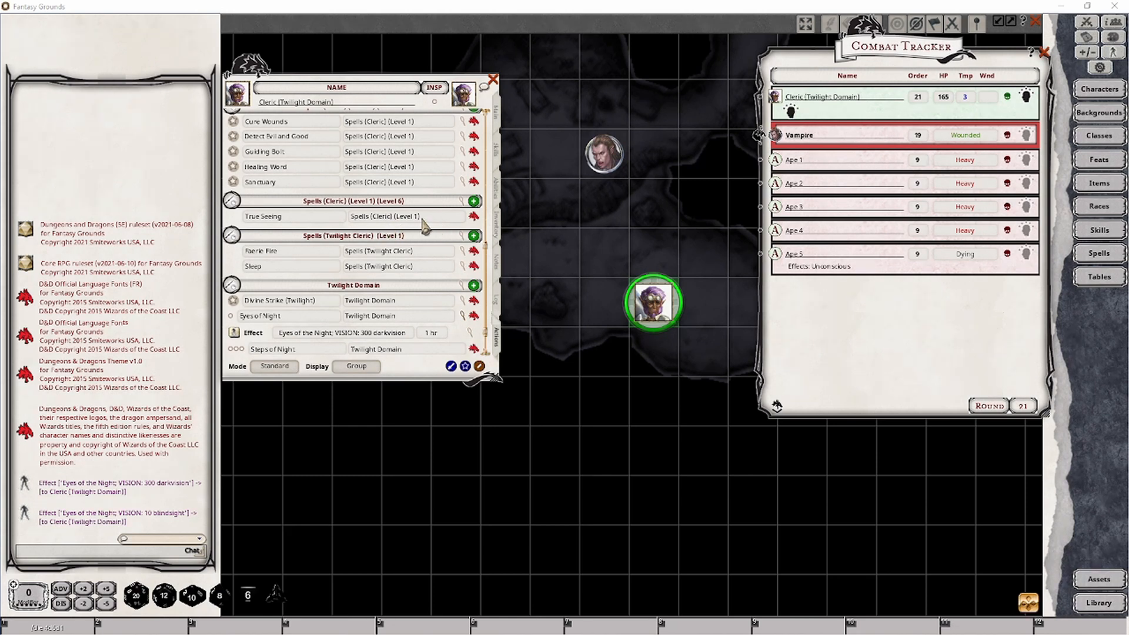
mouse_move(472, 216)
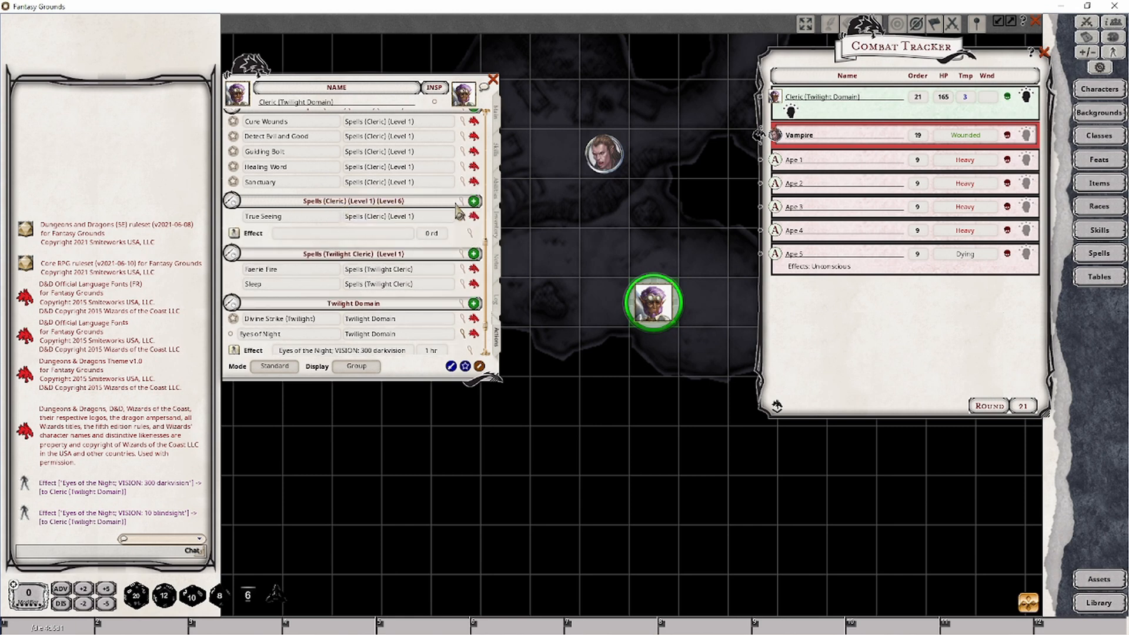
mouse_move(474, 240)
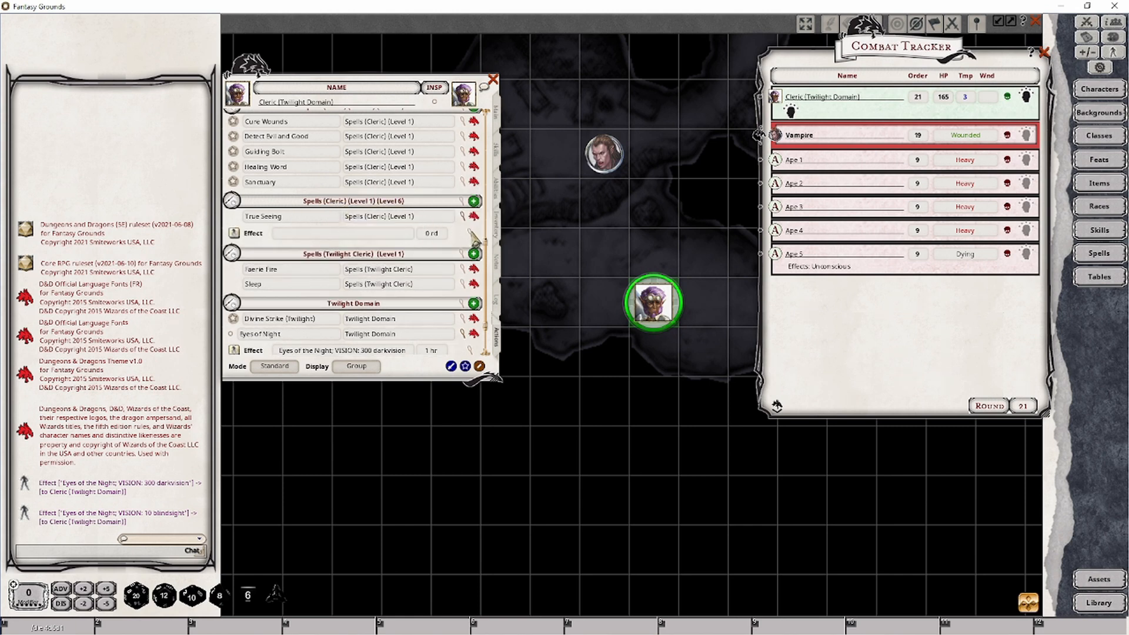
Write the effect 'True Seeing; VISION: 120 truesight' in the Spell/Ability Effect editor
click(262, 216)
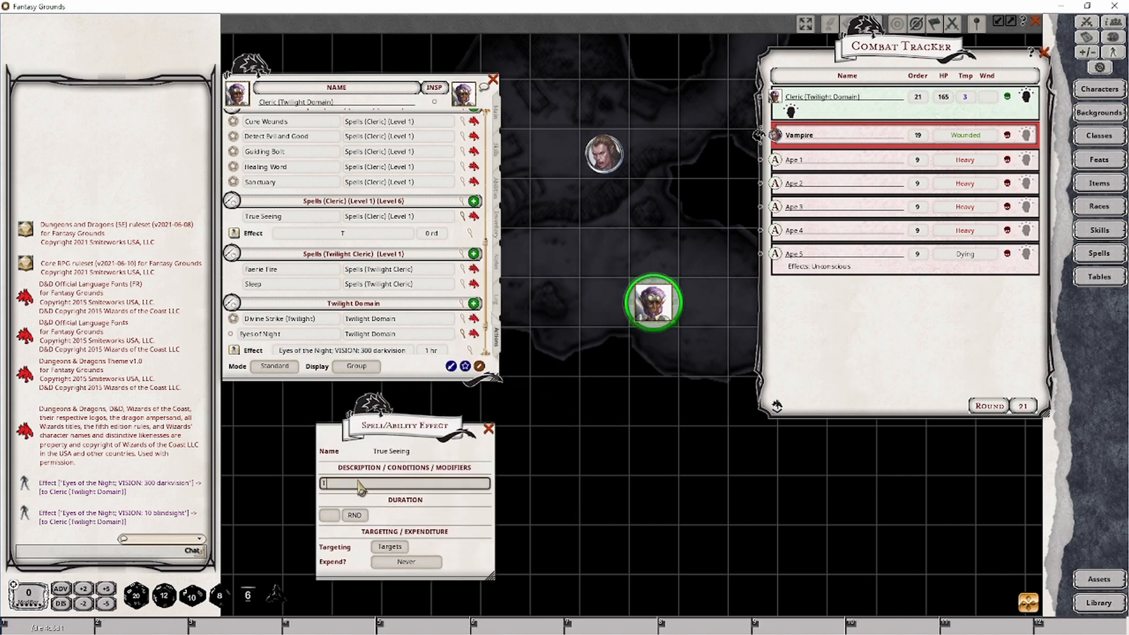
text(True Seeing)
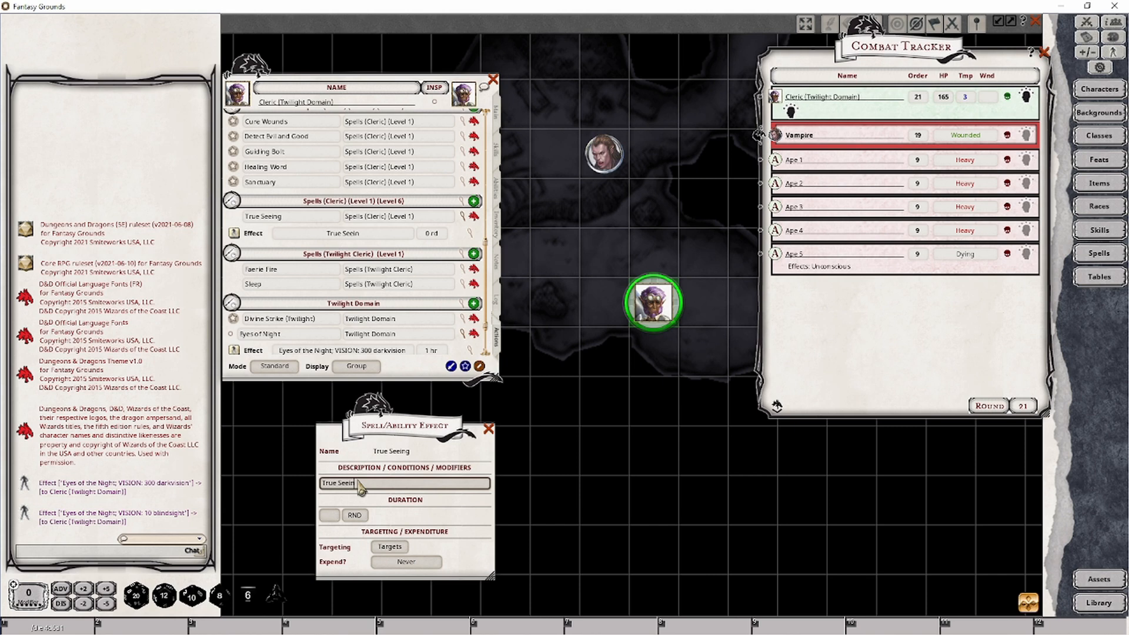
text(g;)
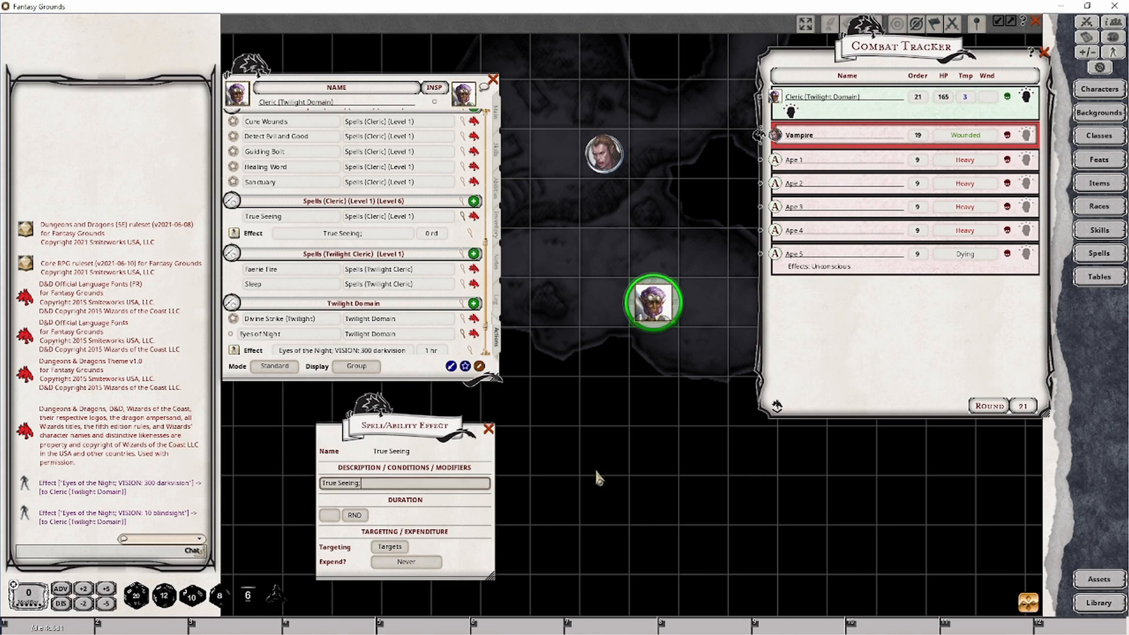
text(;)
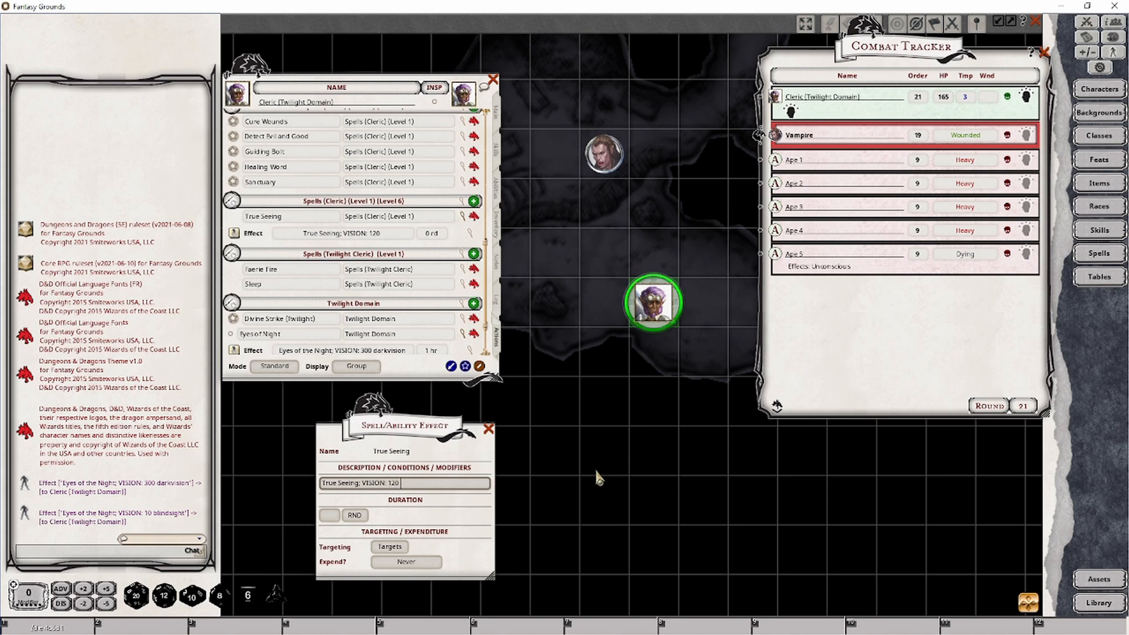
text(truesight)
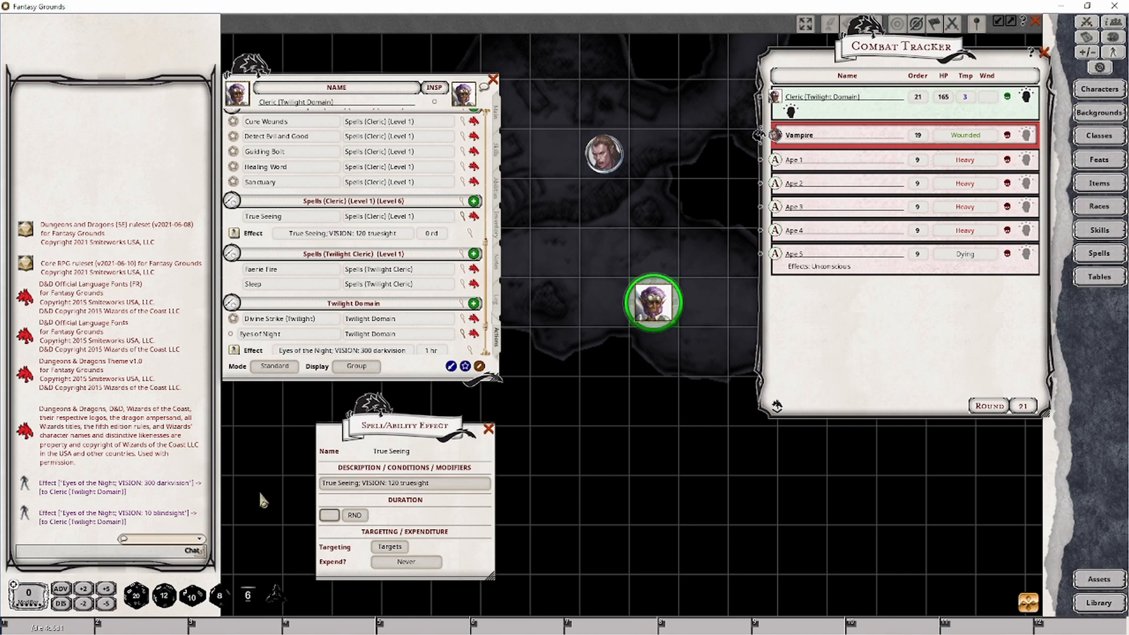
click(262, 217)
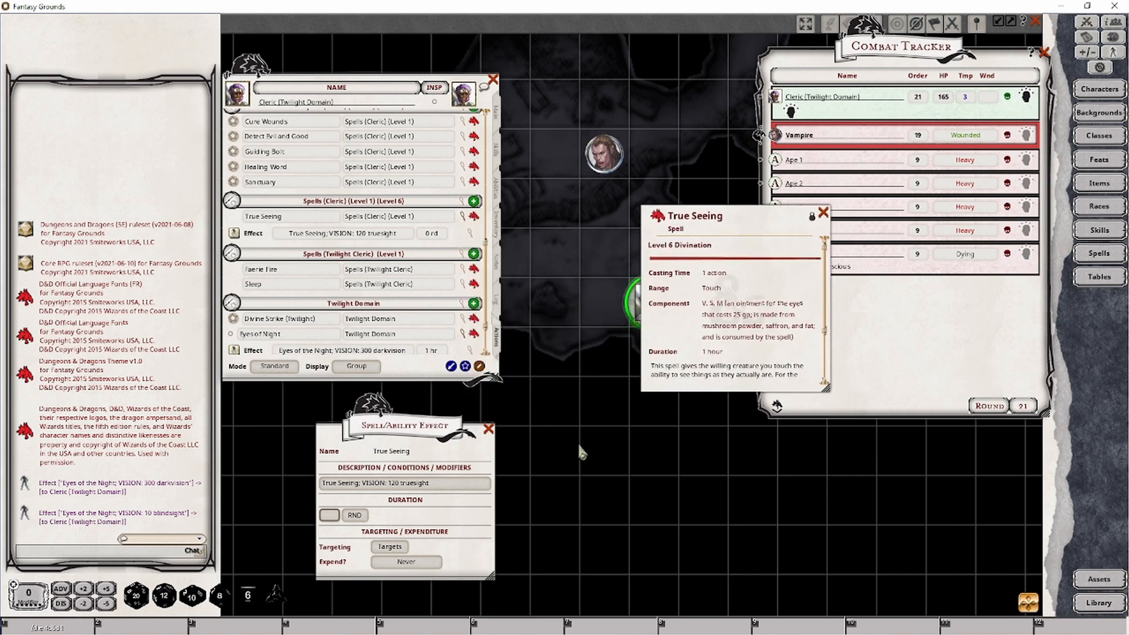
Give the True Seeing effect a 1 HR duration on Targets and close the spell description
click(354, 515)
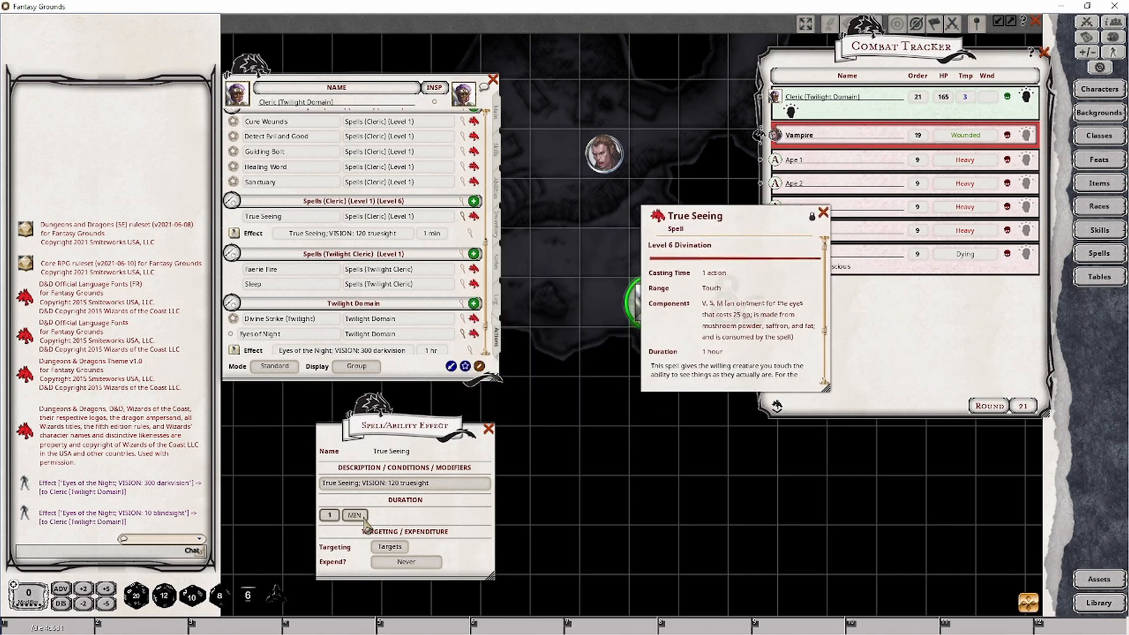
click(354, 515)
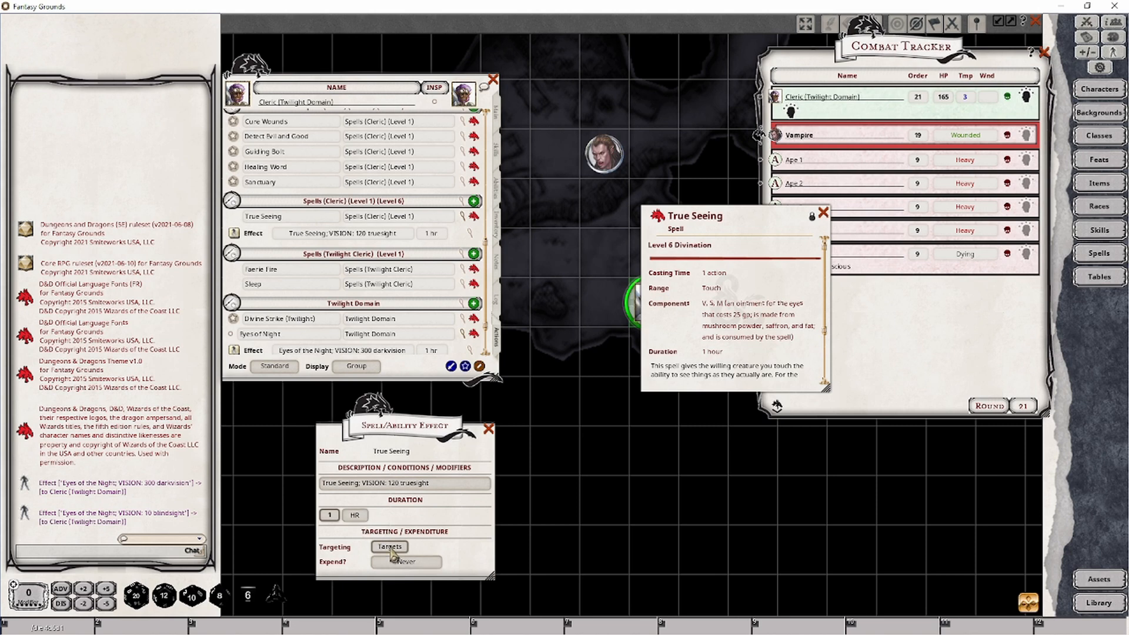
click(389, 546)
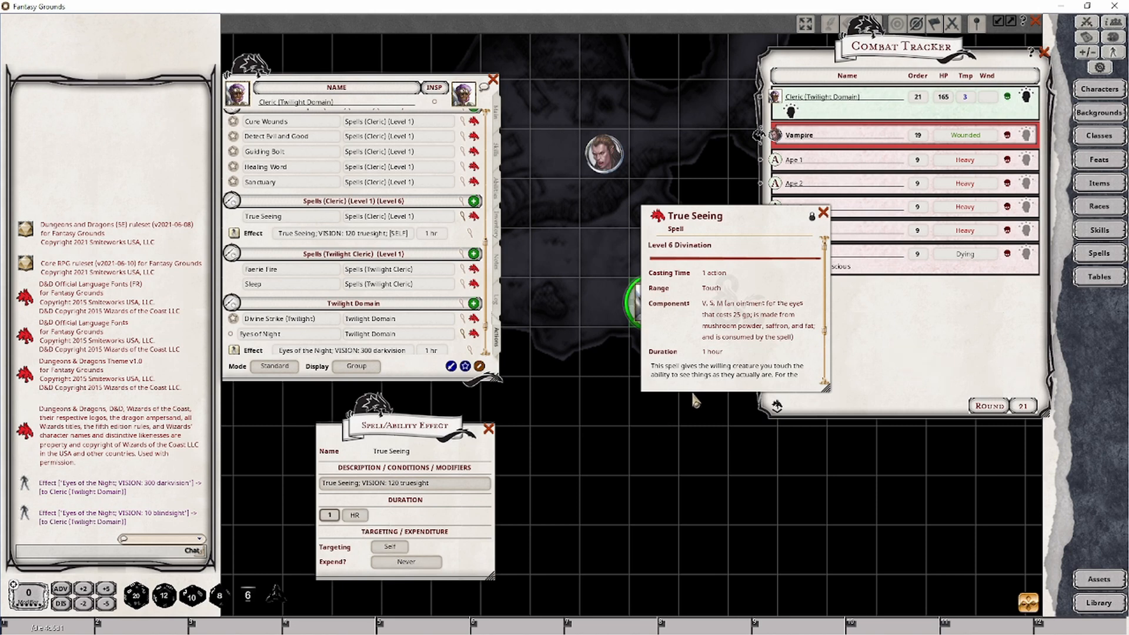
click(390, 546)
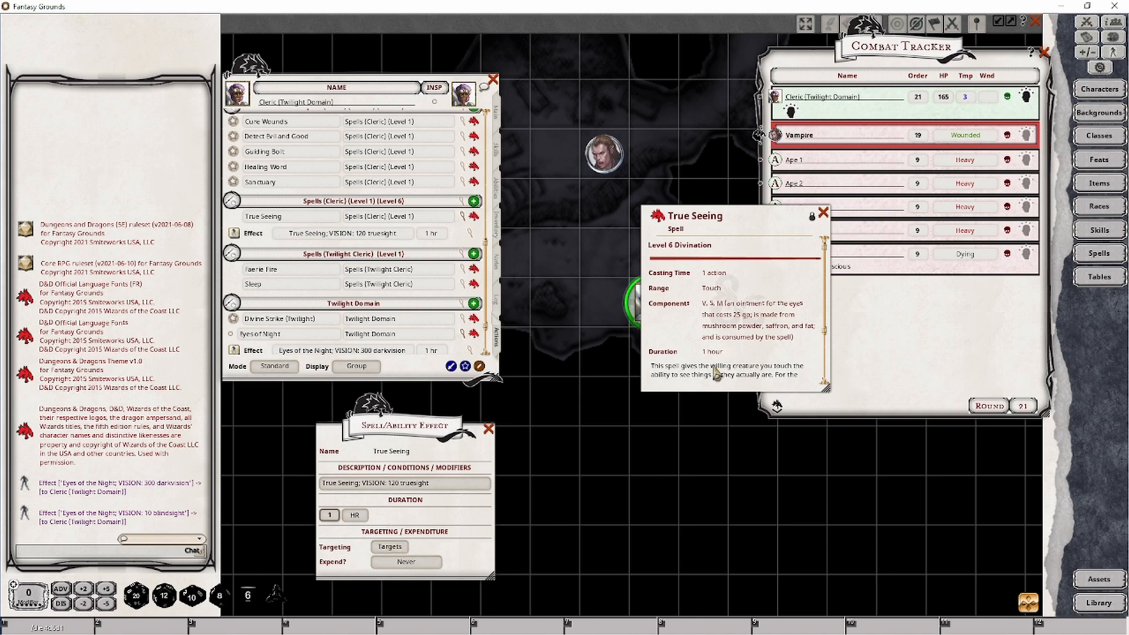
drag(823, 381, 823, 526)
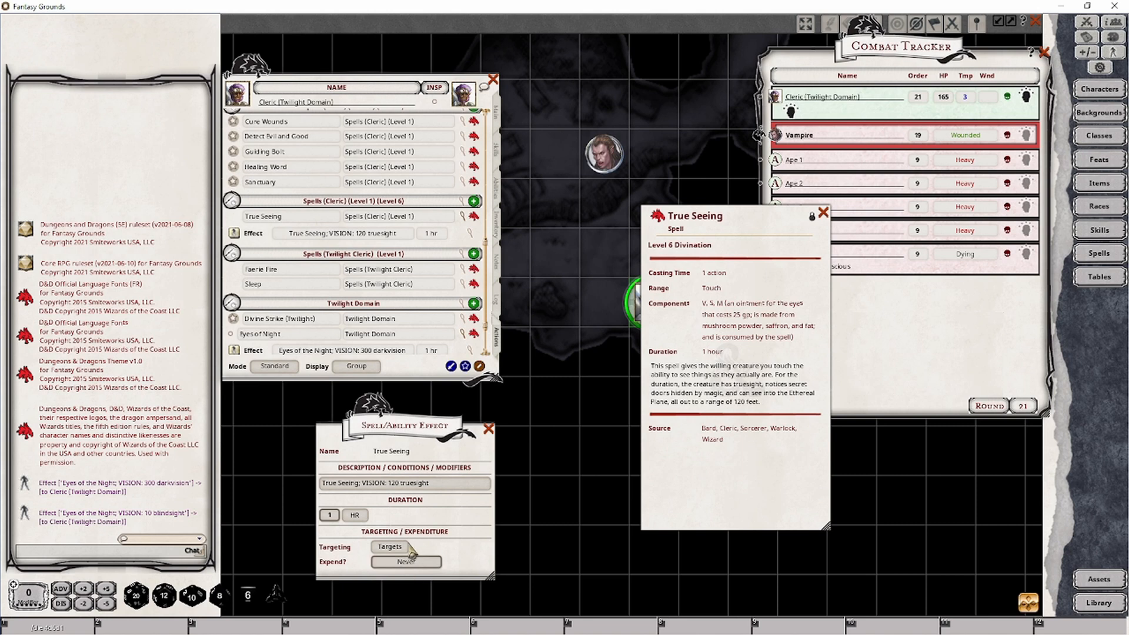
click(823, 212)
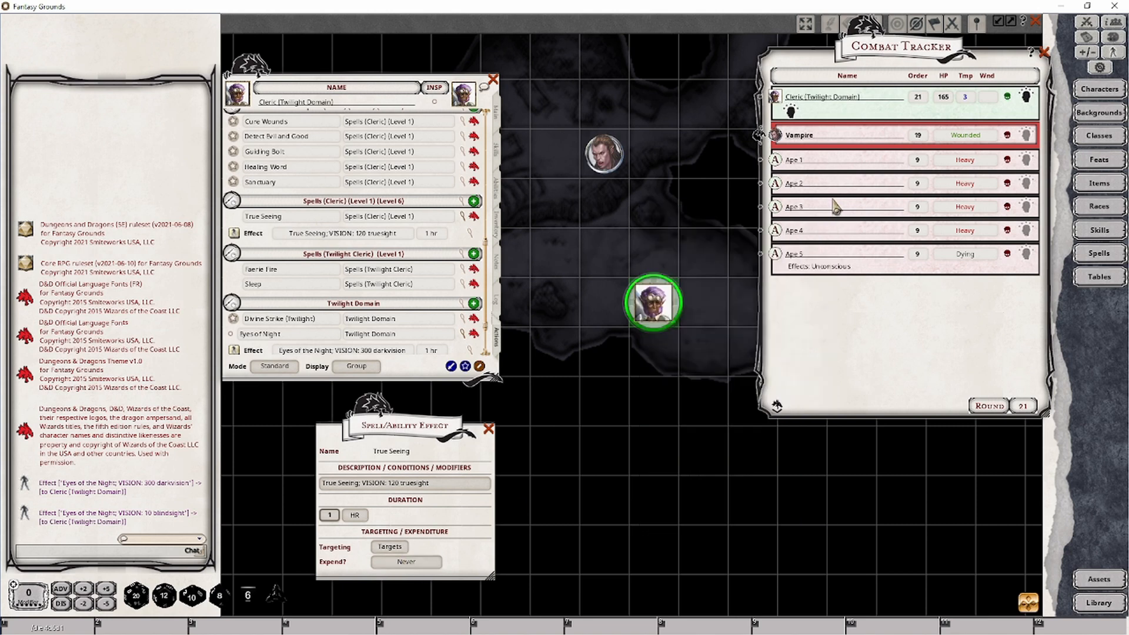
Apply True Seeing to the Cleric and move its token to several cave spots to test truesight
click(487, 428)
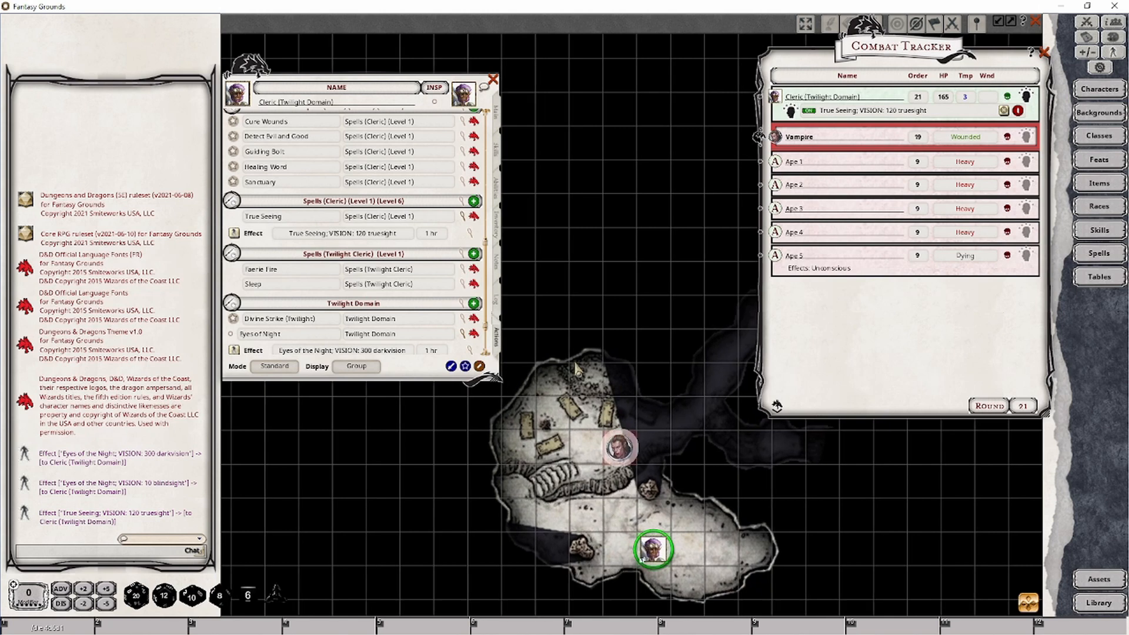
mouse_move(663, 526)
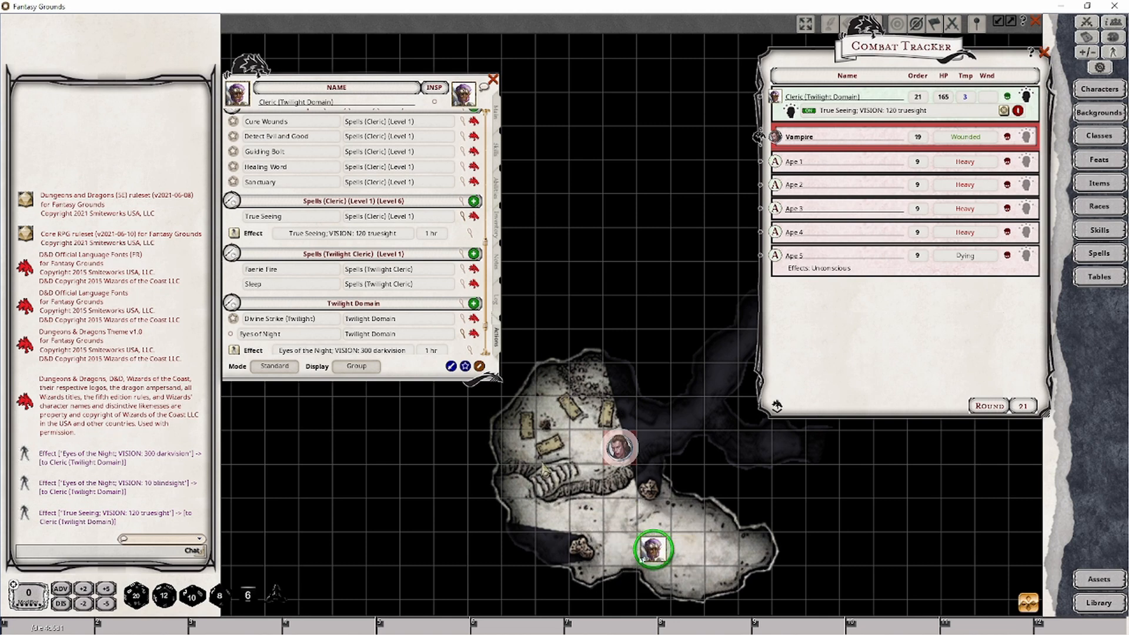
mouse_move(565, 428)
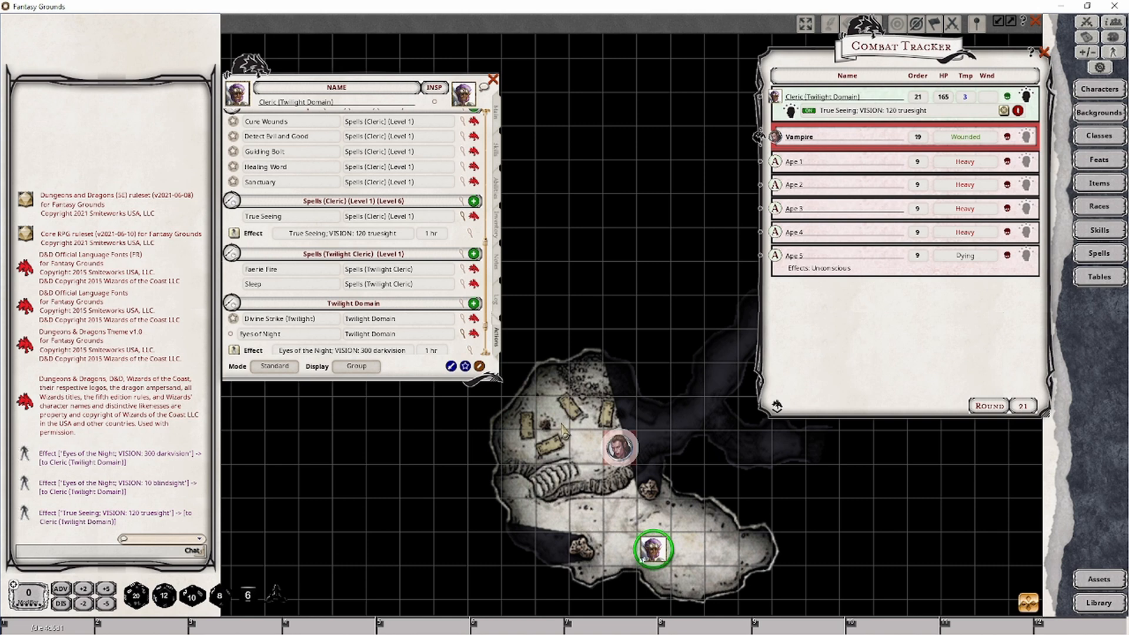
mouse_move(560, 428)
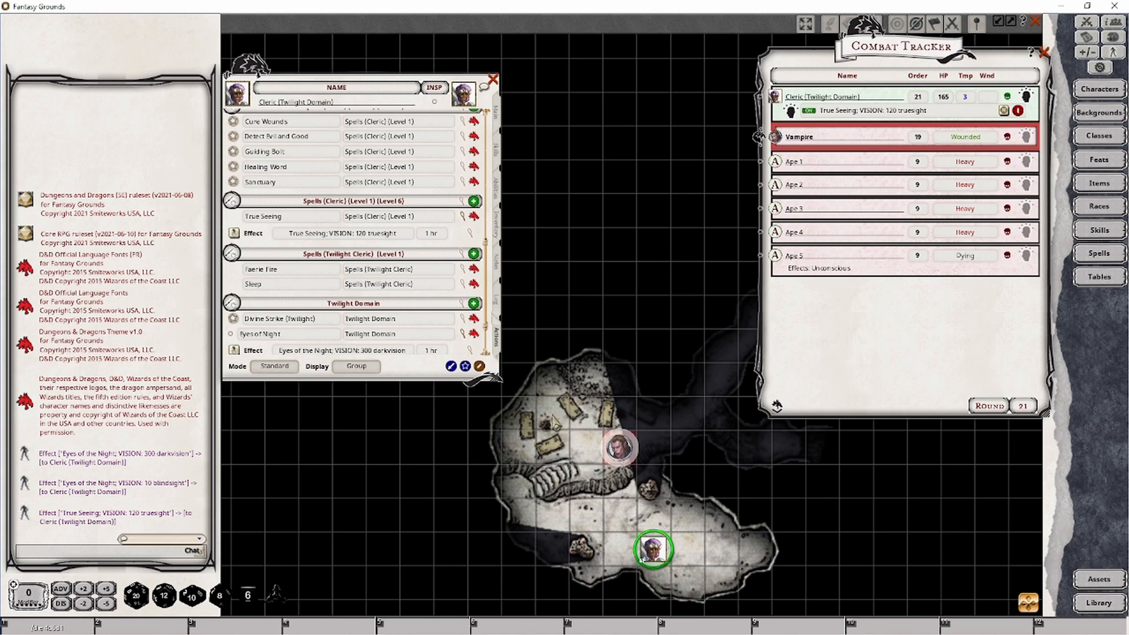
mouse_move(513, 413)
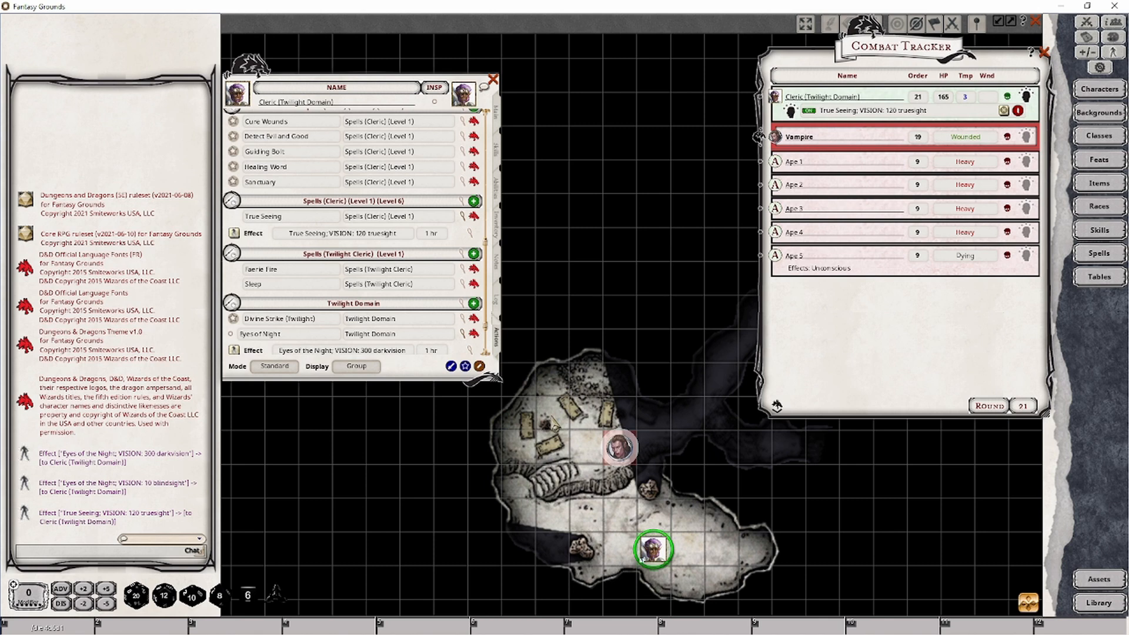
mouse_move(597, 512)
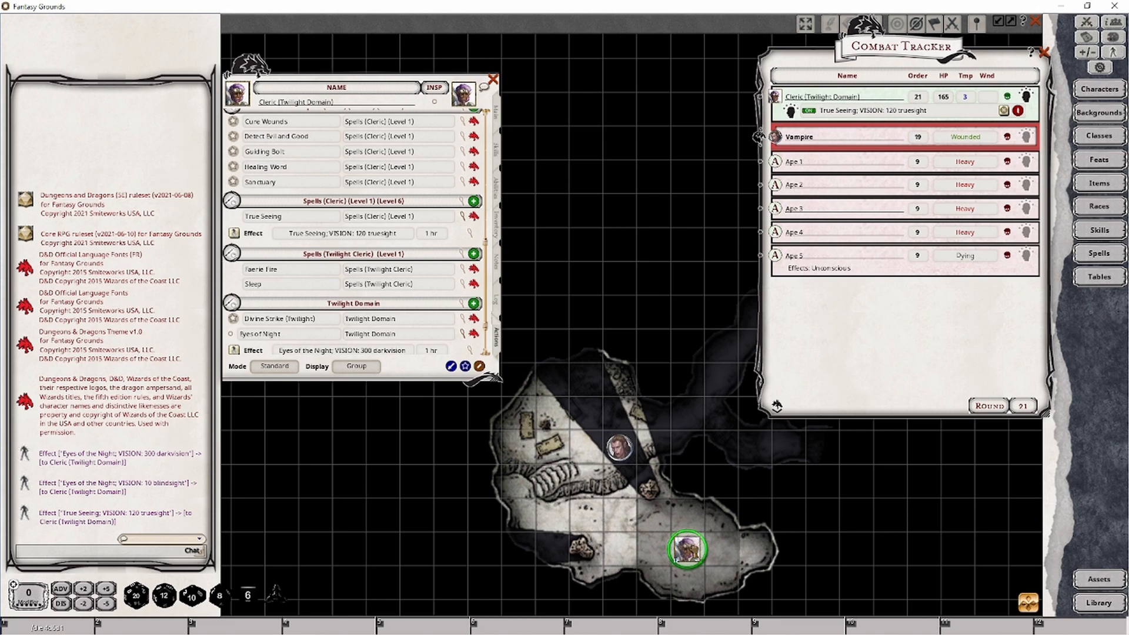
drag(685, 549, 519, 496)
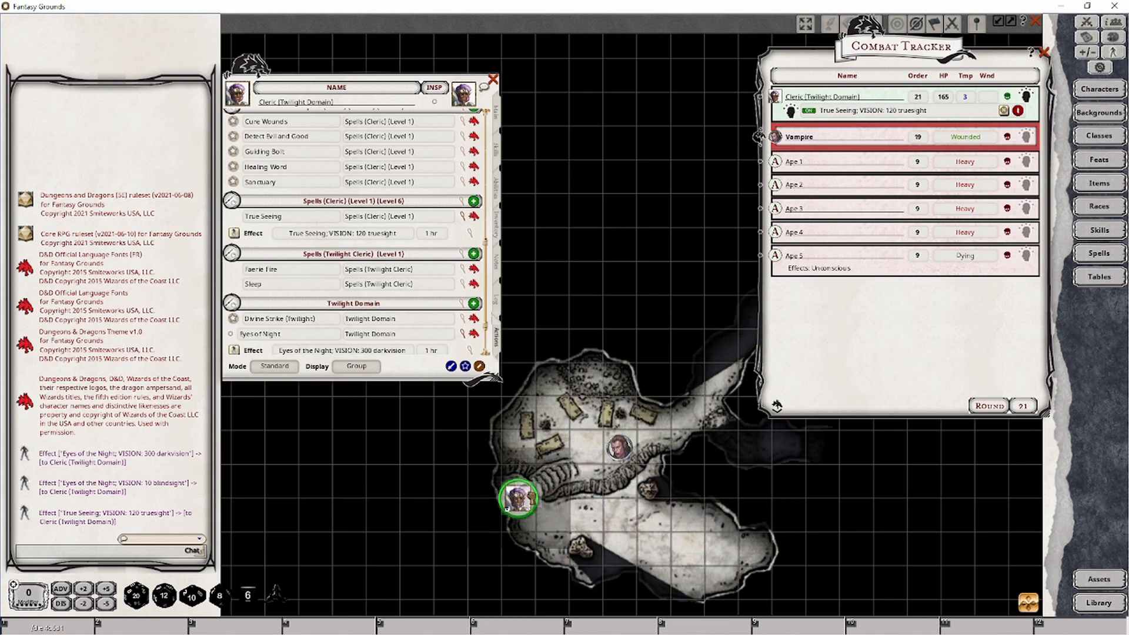
drag(519, 499, 585, 395)
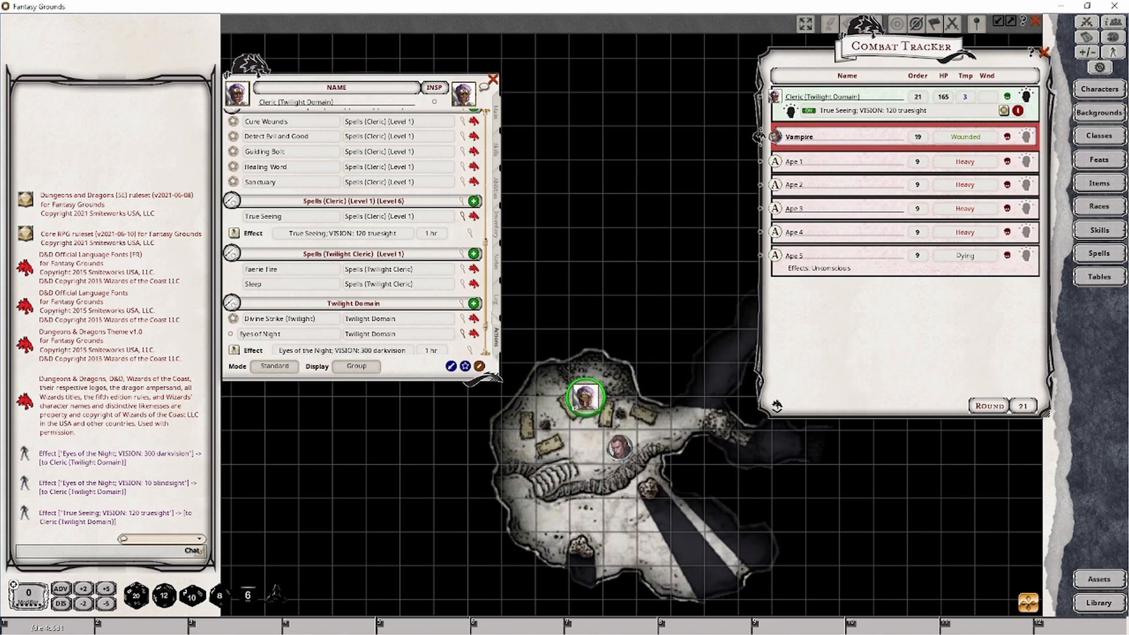
drag(585, 396, 686, 549)
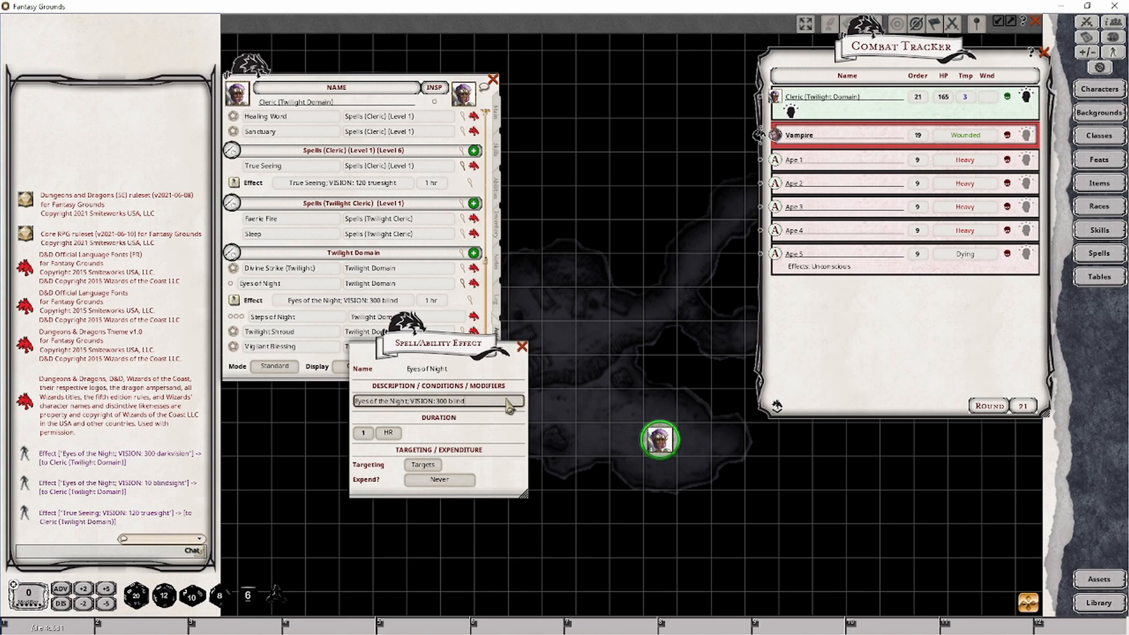
Apply the 300 blindsight Eyes of the Night effect to the Cleric with the Vampire as its target
click(521, 345)
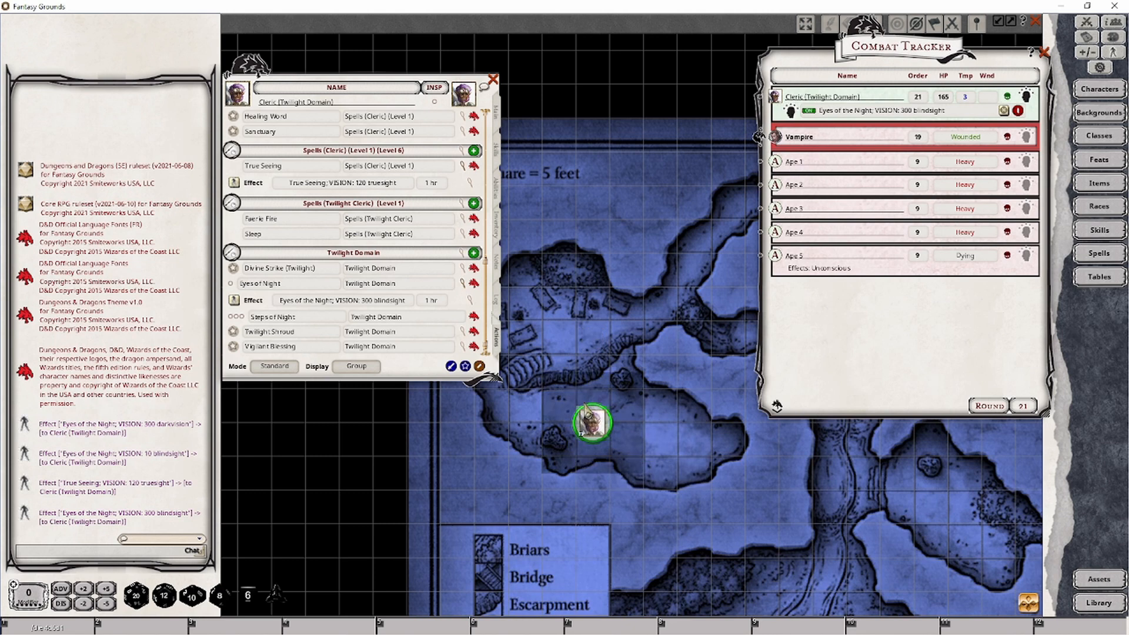
drag(591, 422, 641, 425)
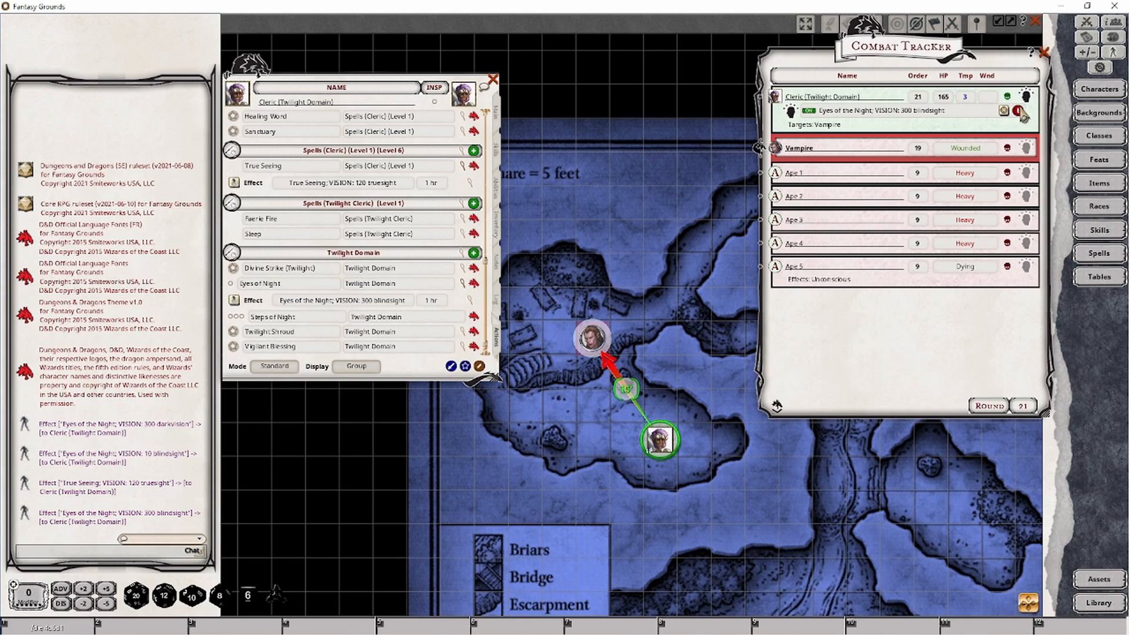
mouse_move(1018, 113)
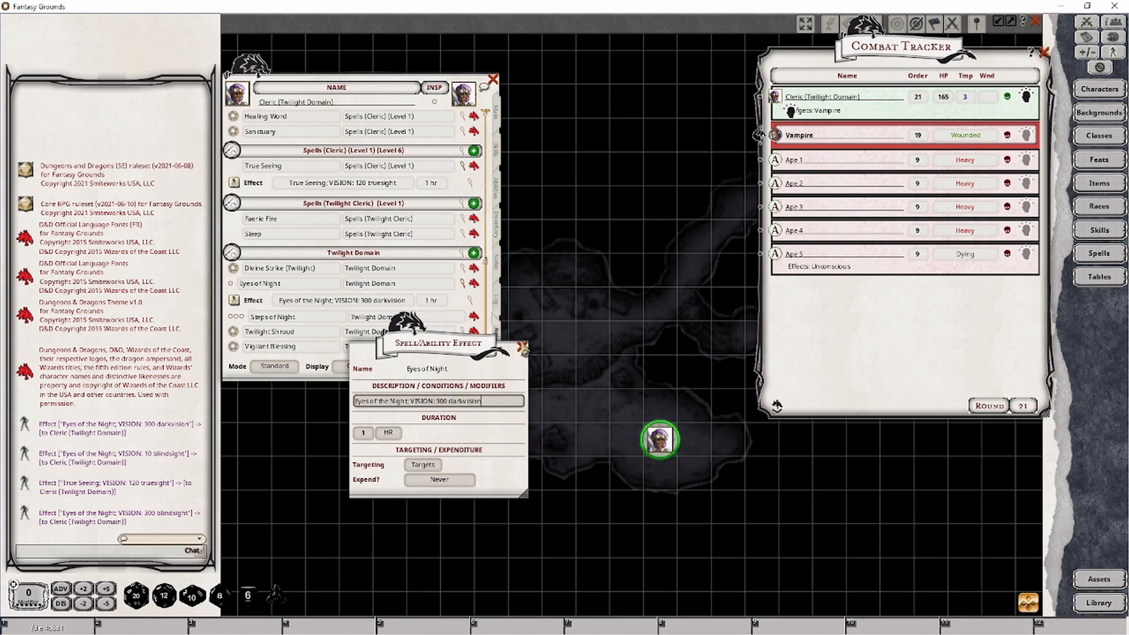
Apply the 300-foot darkvision Eyes of the Night to the Vampire, remove it, and reposition the Cleric token
click(522, 346)
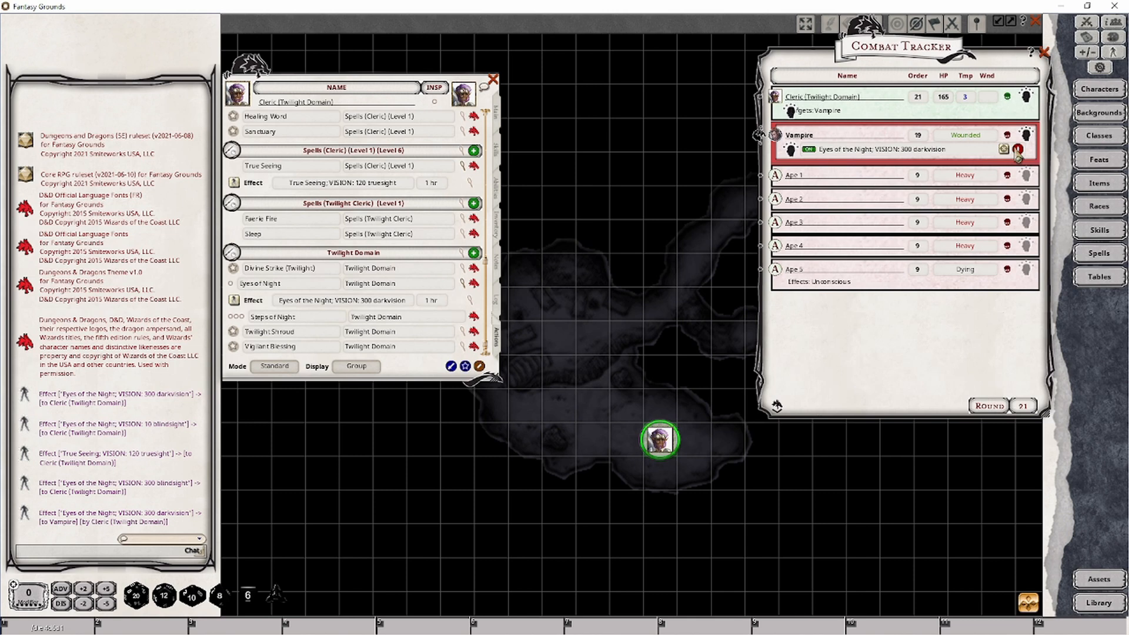
click(1018, 149)
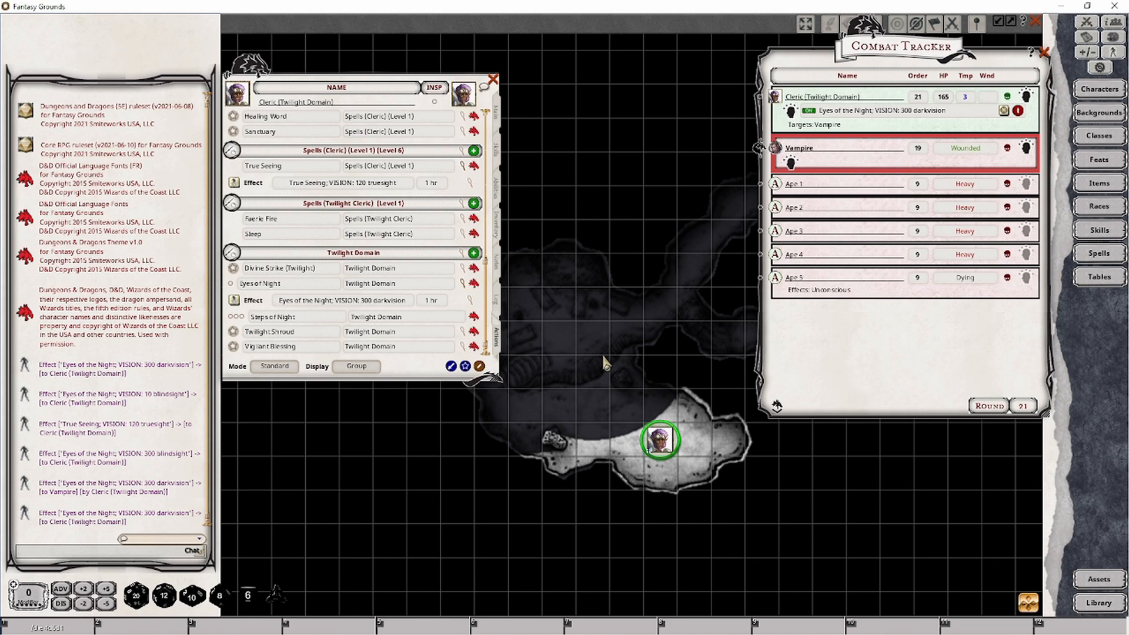
mouse_move(659, 442)
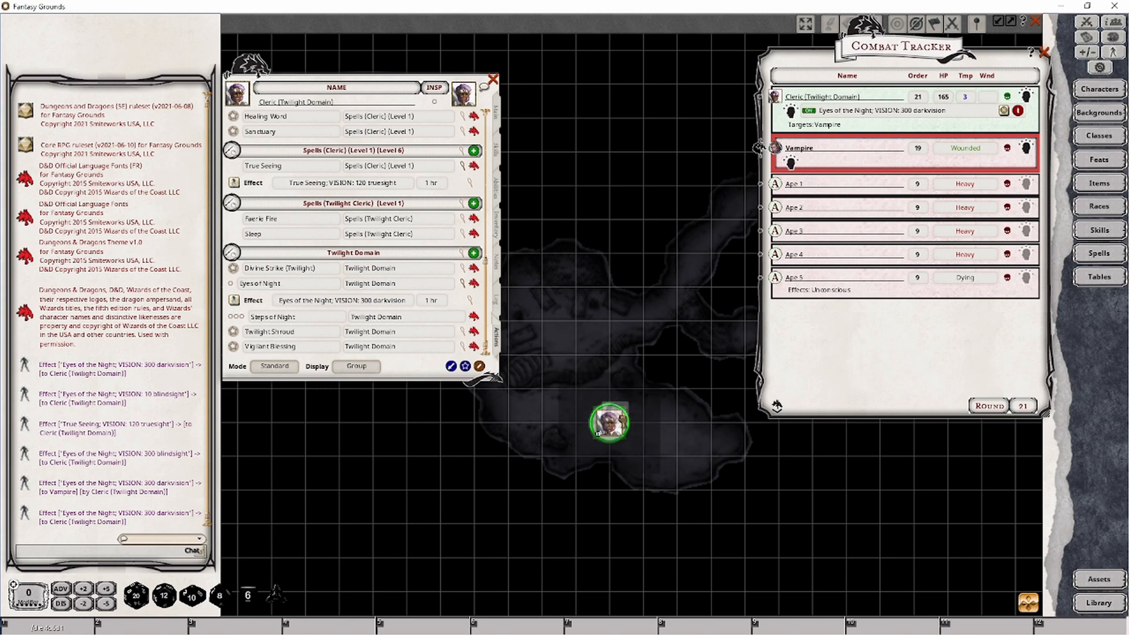
drag(607, 425, 658, 439)
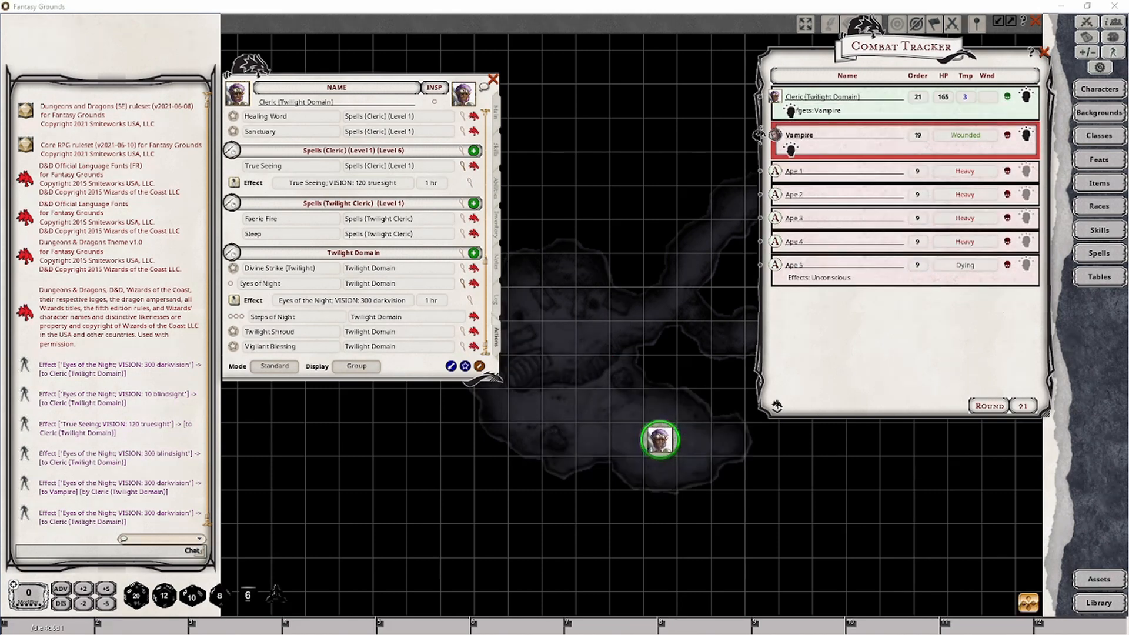